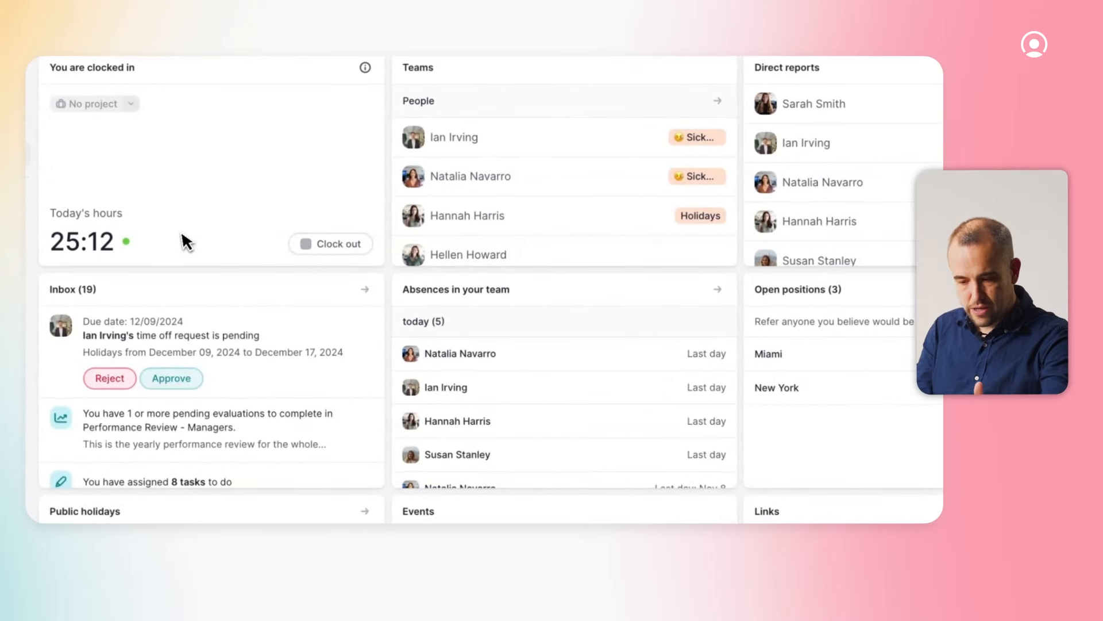
pyautogui.moveTo(232, 235)
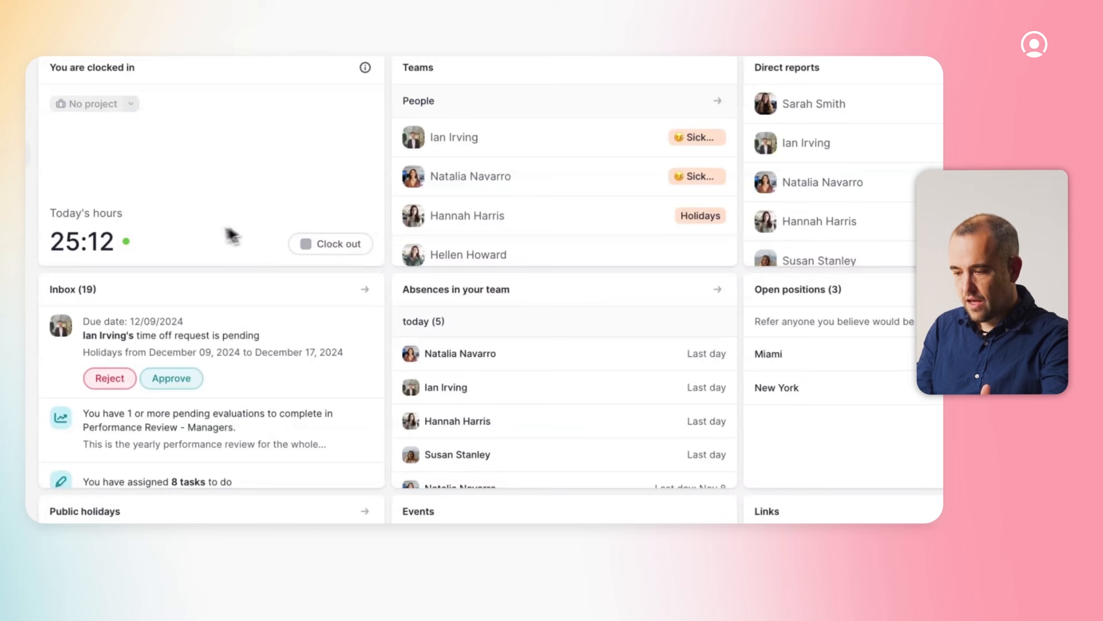
pyautogui.moveTo(235, 238)
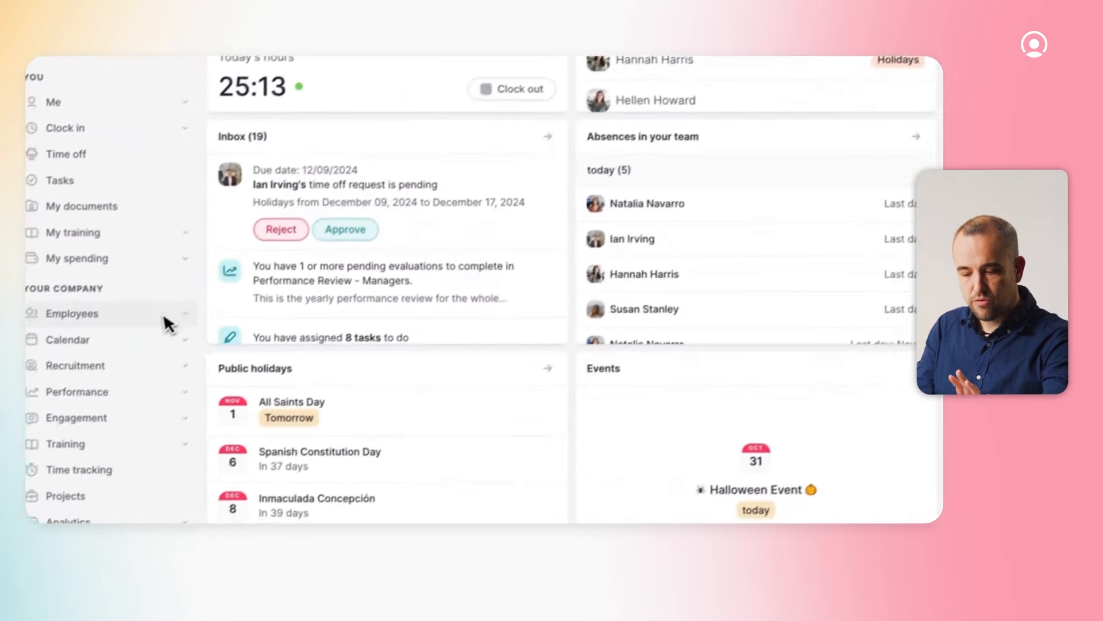
# Open the Software developer job opening from Recruitment Jobs and start editing it.
pyautogui.click(77, 364)
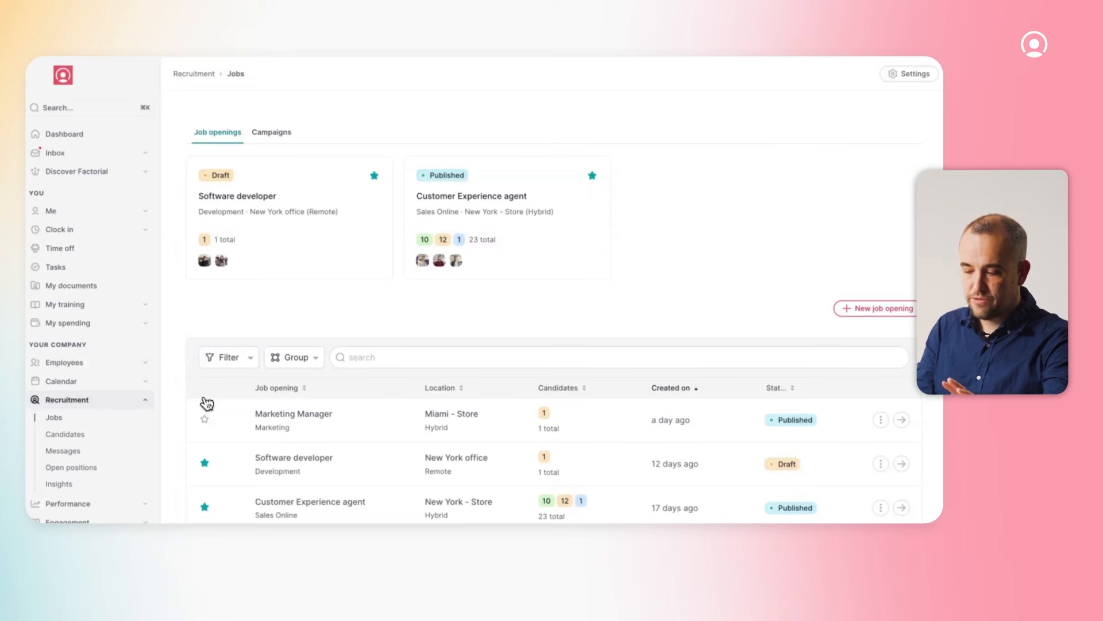
pyautogui.moveTo(440, 473)
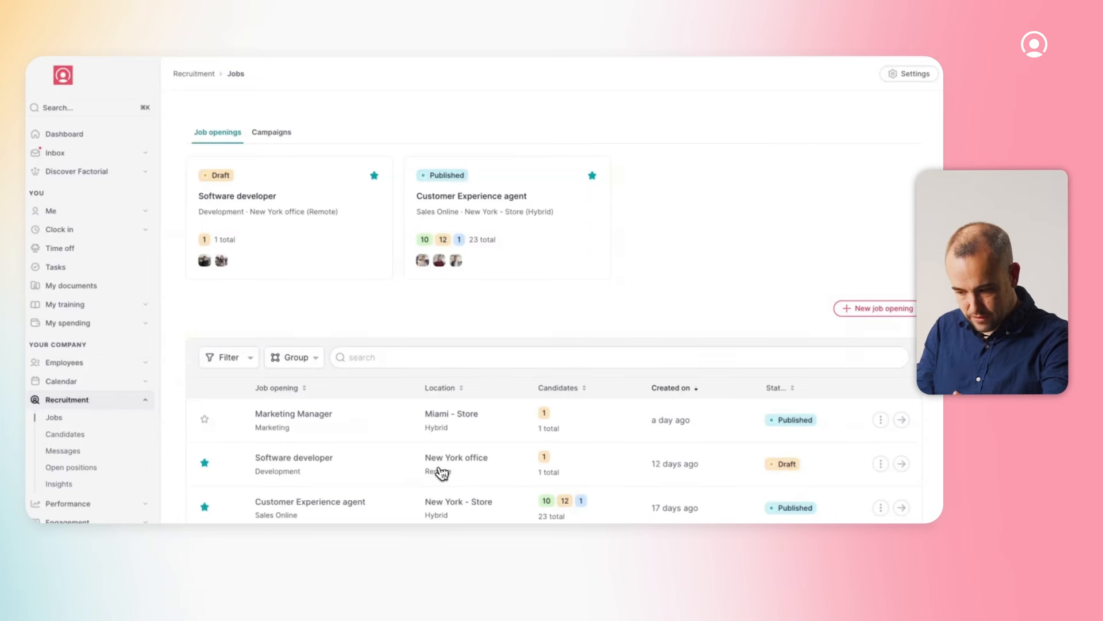
pyautogui.scroll(-3)
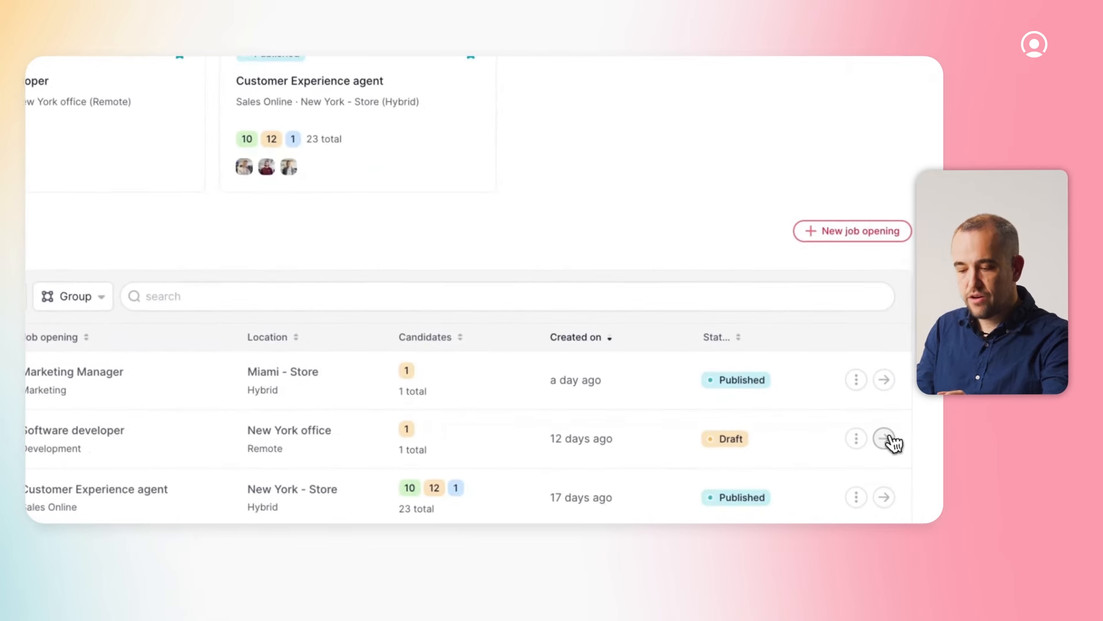
pyautogui.click(883, 439)
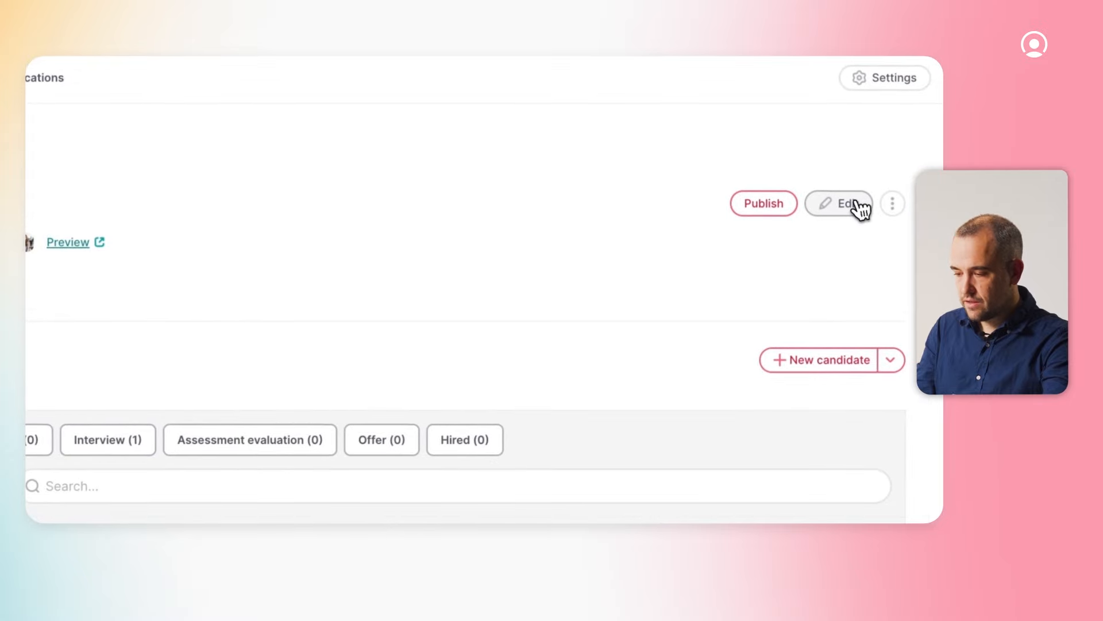
pyautogui.click(838, 203)
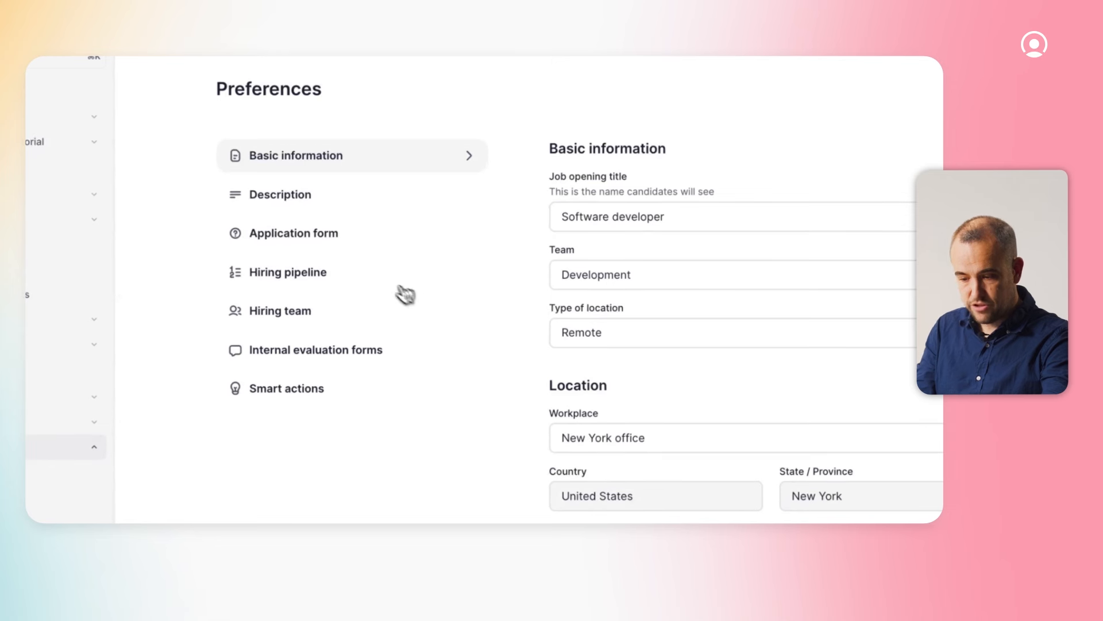
# Make the weekends-or-night-shifts question disqualify candidates answering No, and save.
pyautogui.click(294, 233)
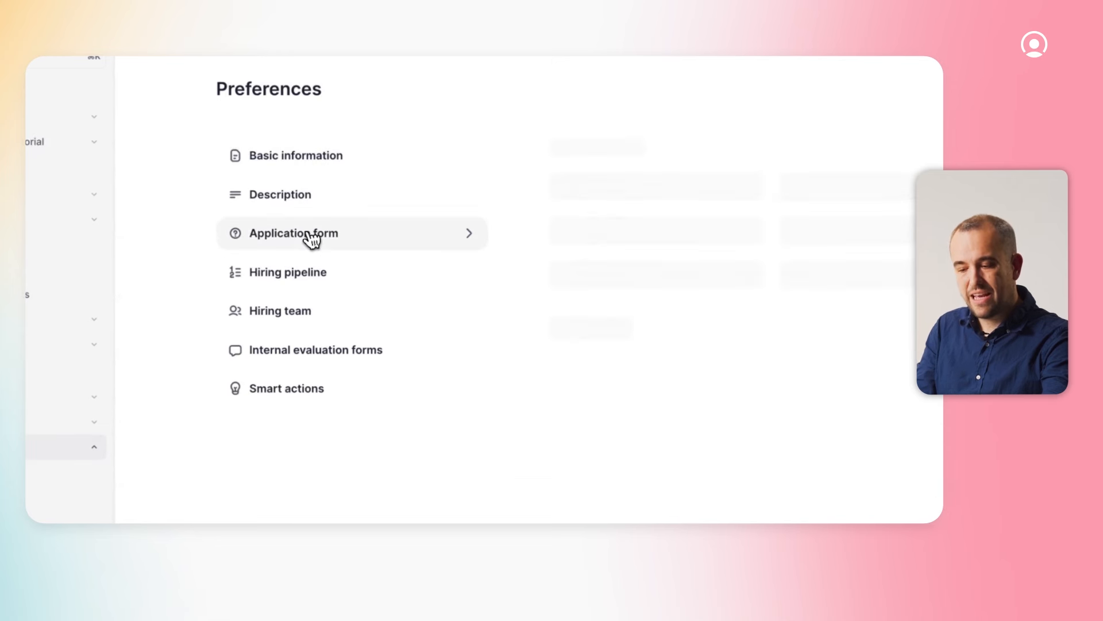
pyautogui.click(294, 233)
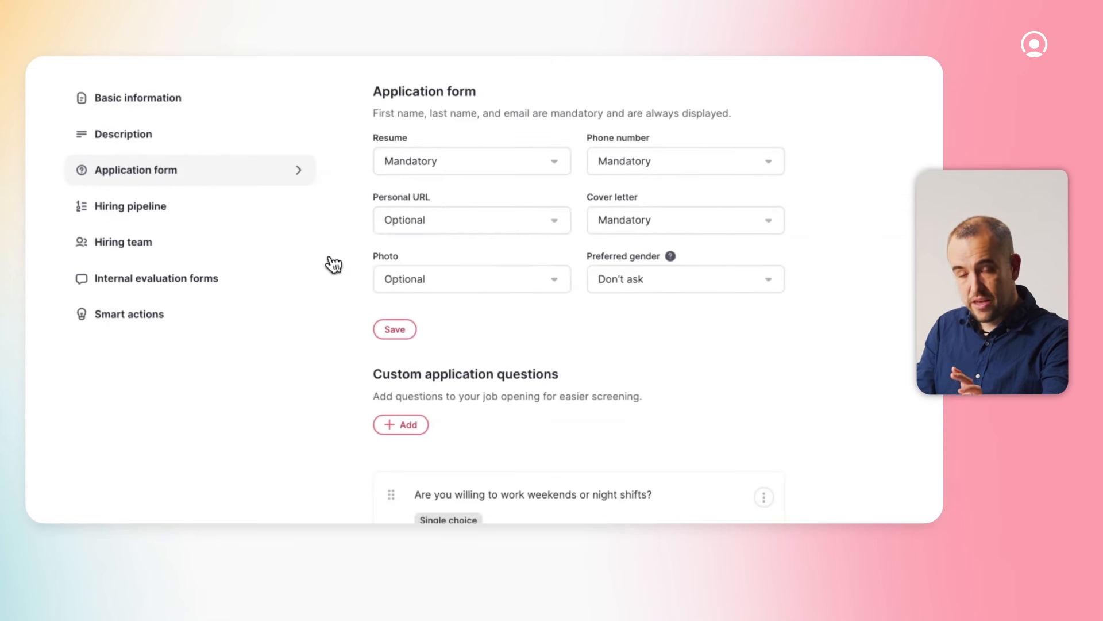
pyautogui.moveTo(360, 282)
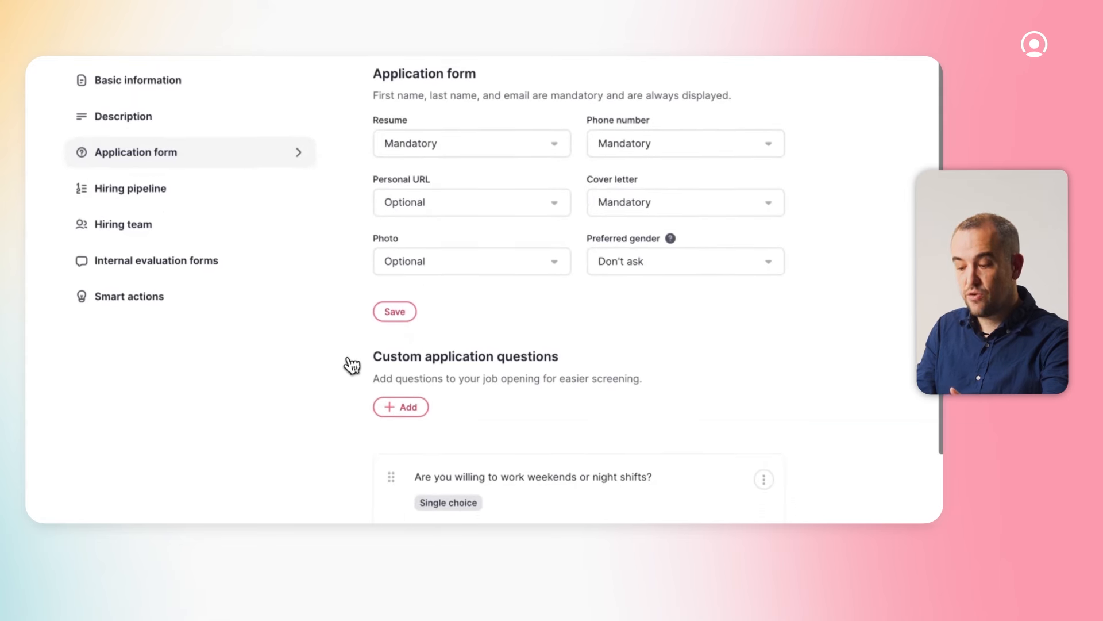
pyautogui.scroll(-3)
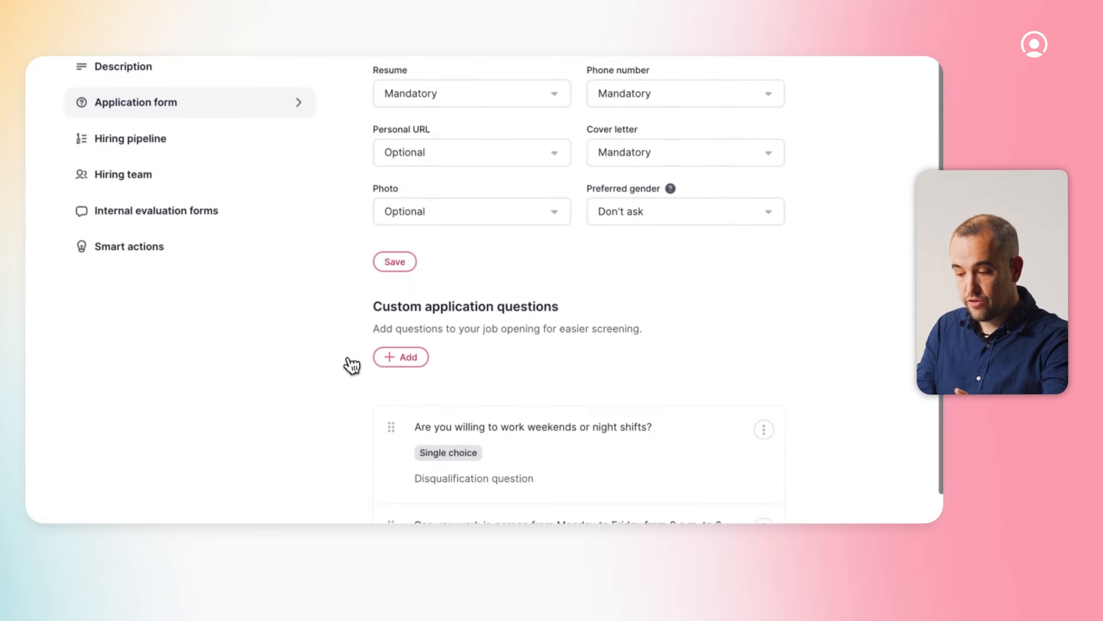
pyautogui.scroll(-3)
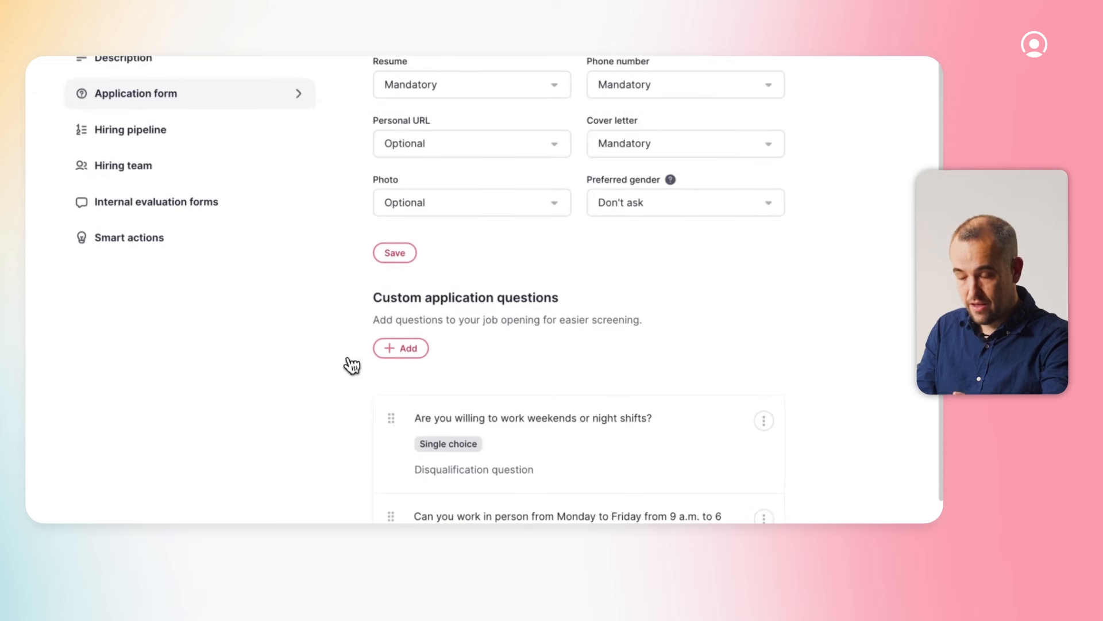
pyautogui.scroll(-3)
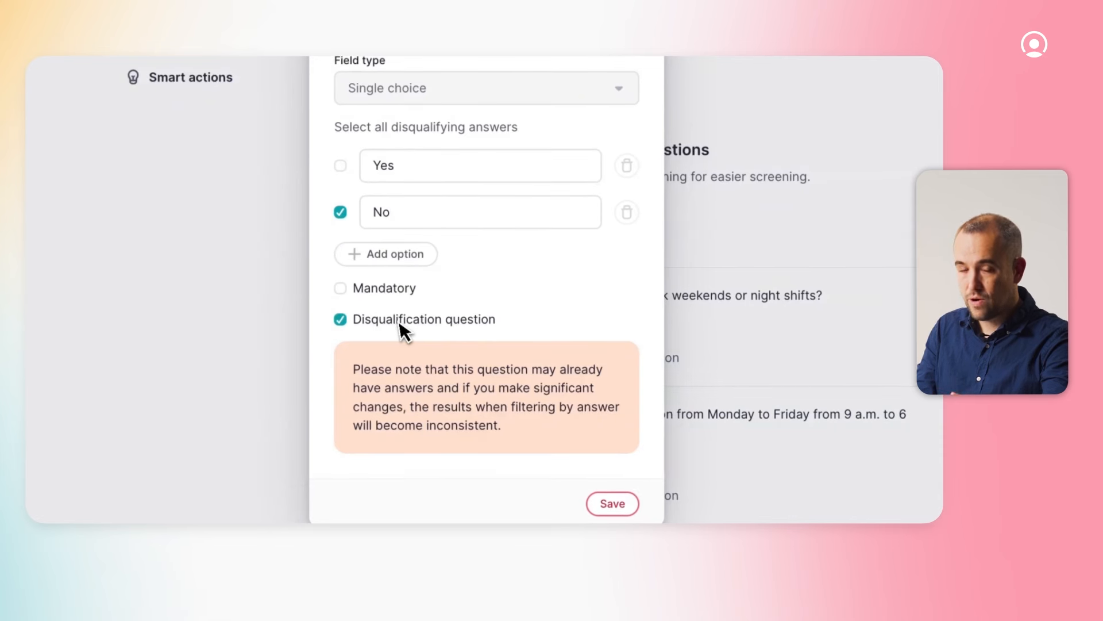
pyautogui.click(611, 504)
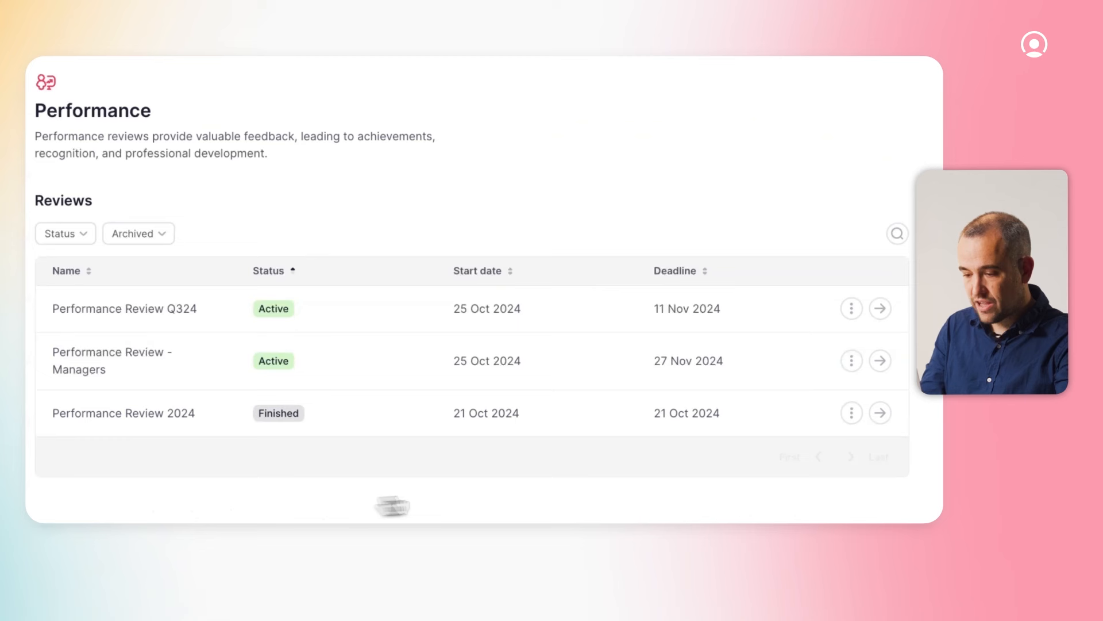
pyautogui.moveTo(881, 413)
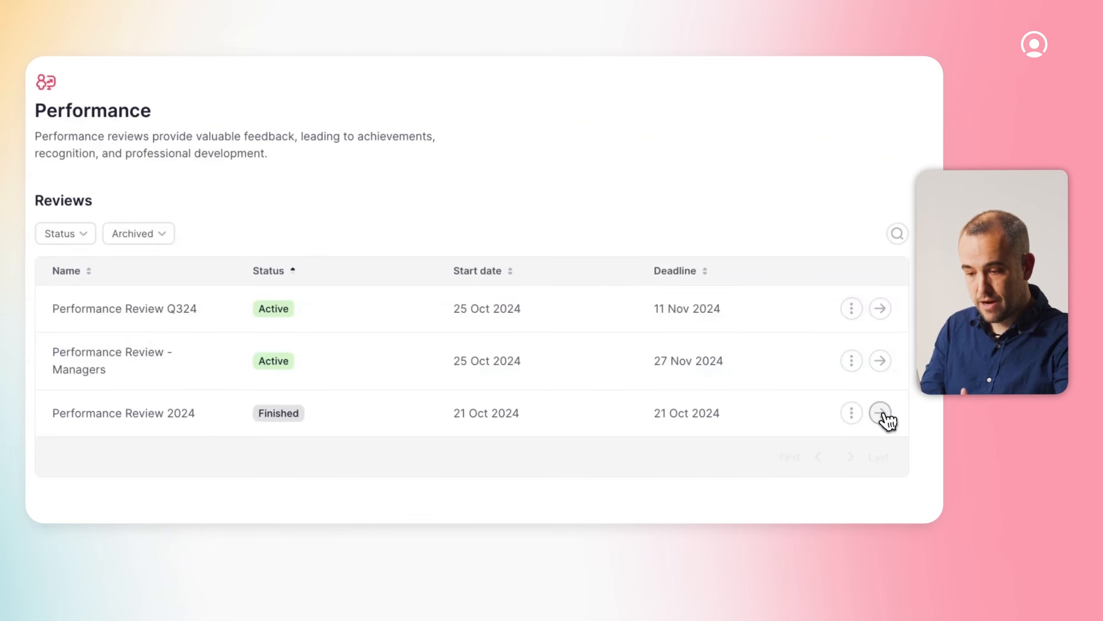
# Open Performance Review 2024, view all submitted reviews, then scroll to Your team's performance.
pyautogui.click(880, 413)
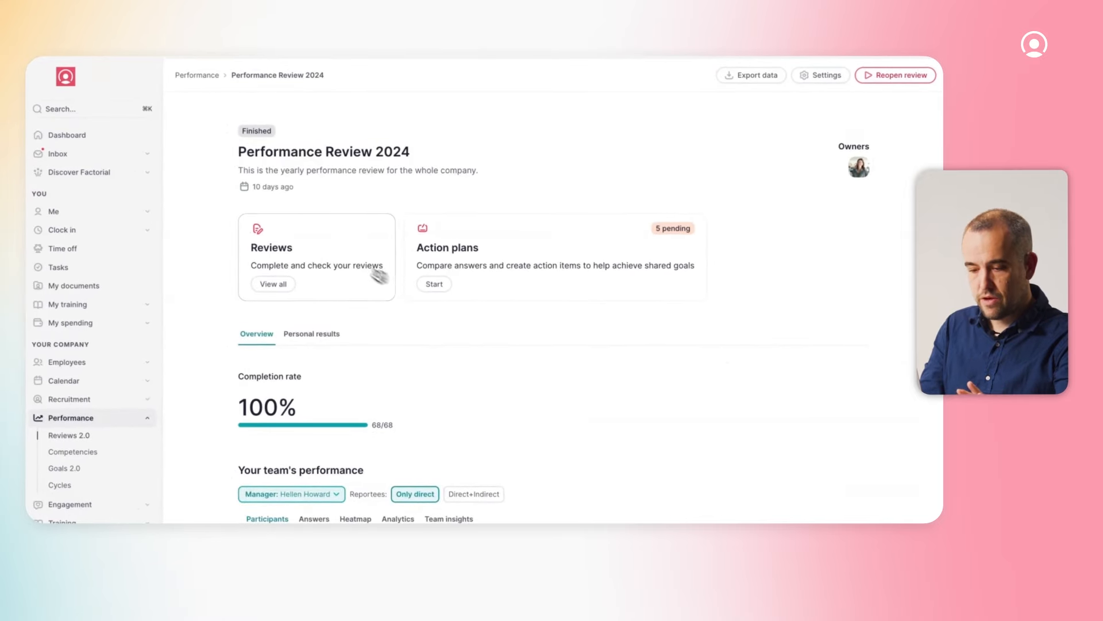
pyautogui.click(273, 283)
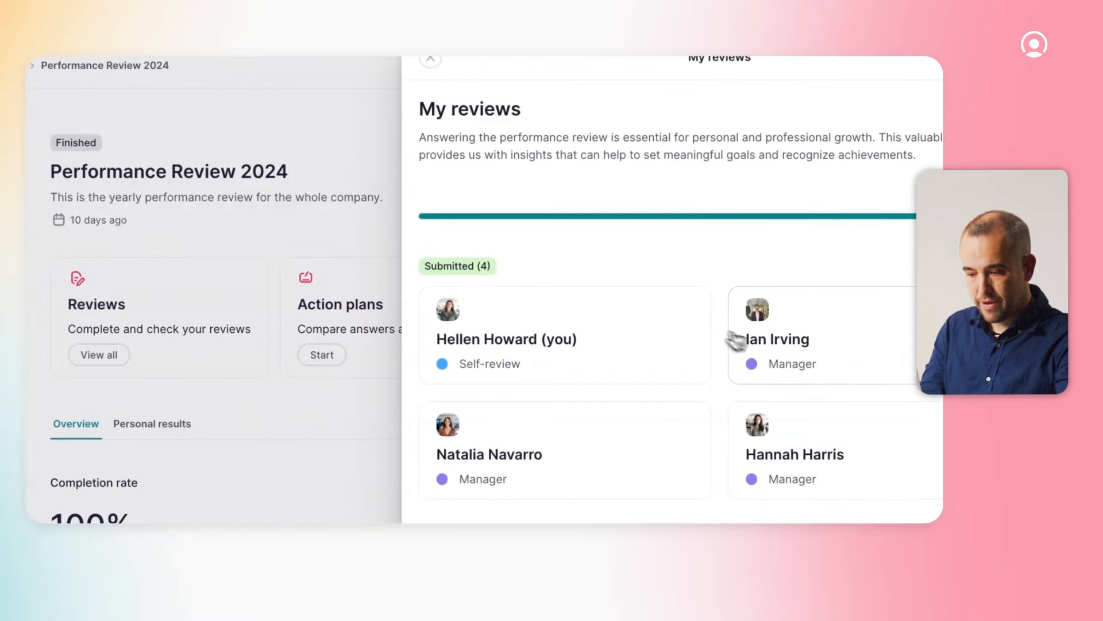
pyautogui.click(430, 59)
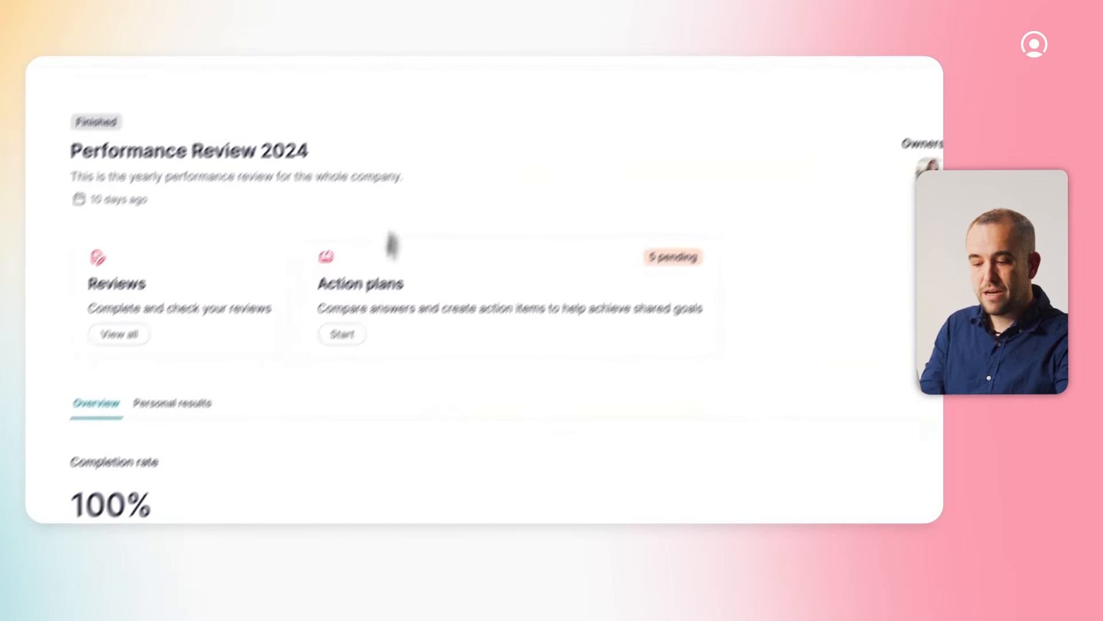
pyautogui.scroll(-3)
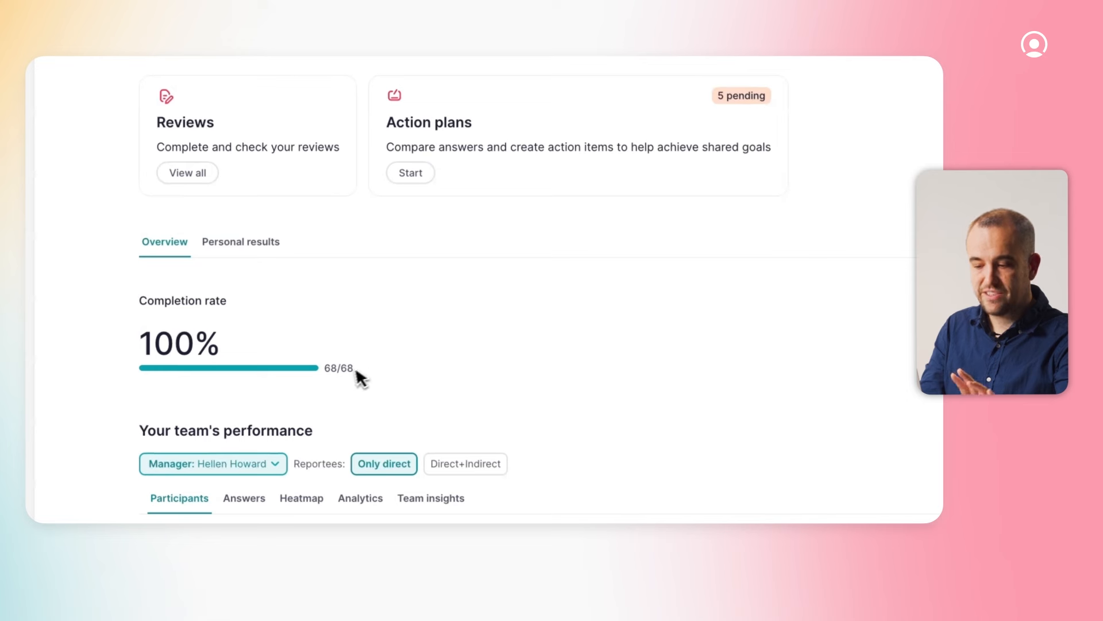
pyautogui.moveTo(358, 383)
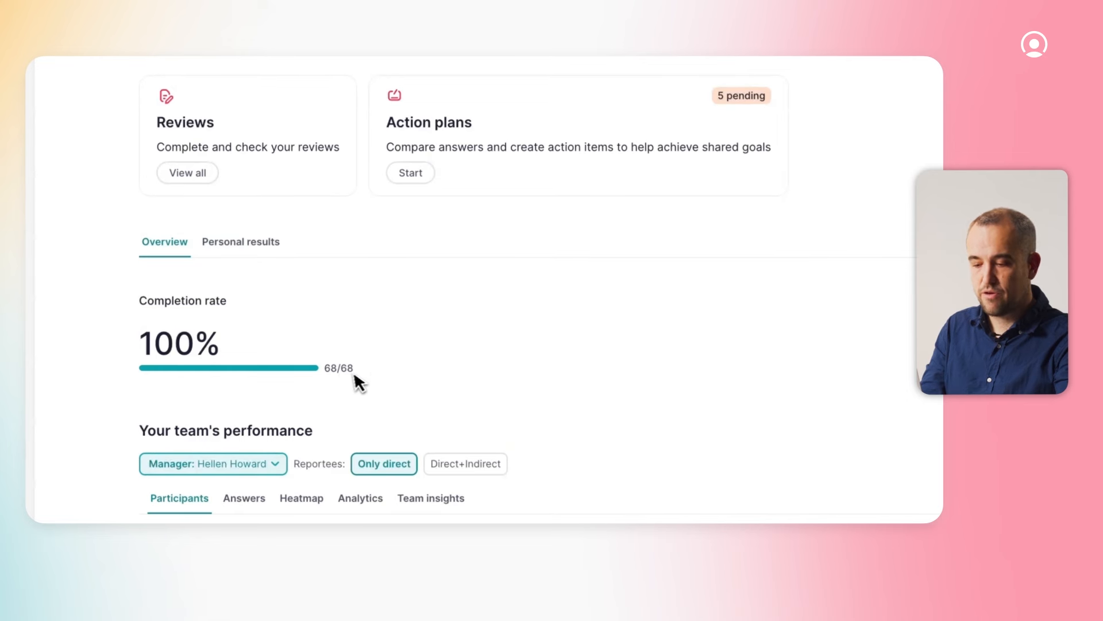
pyautogui.moveTo(374, 380)
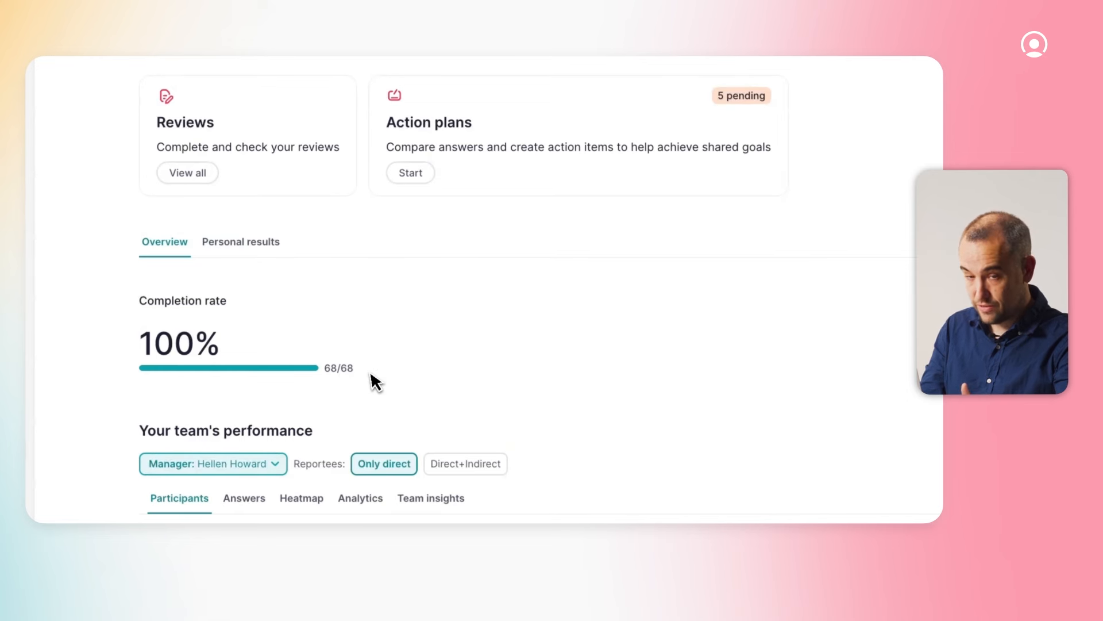
pyautogui.scroll(-3)
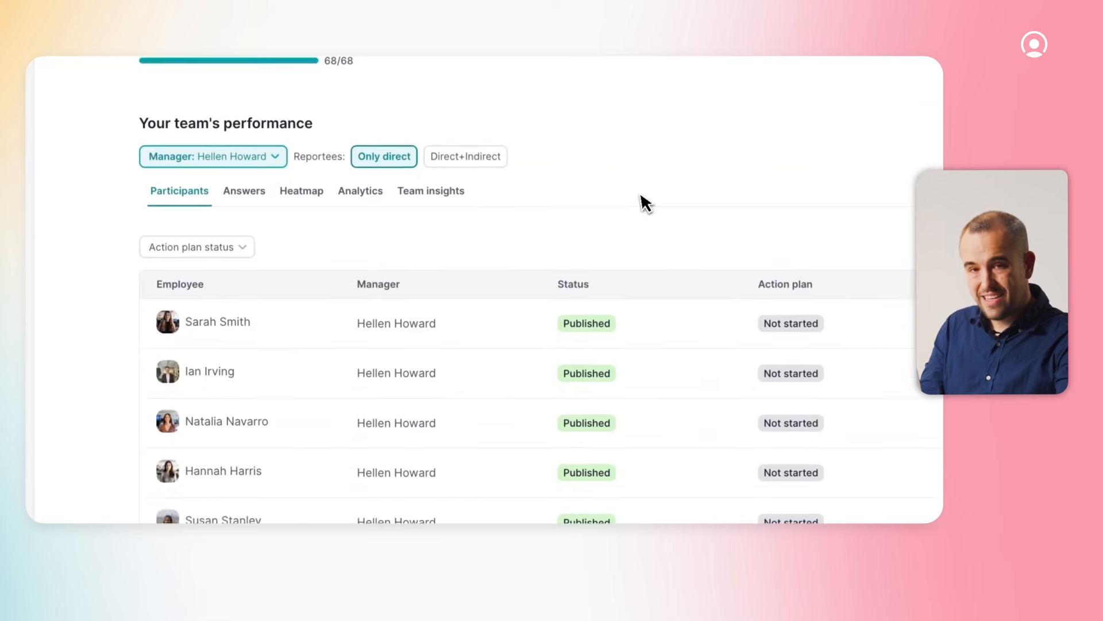
pyautogui.moveTo(417, 364)
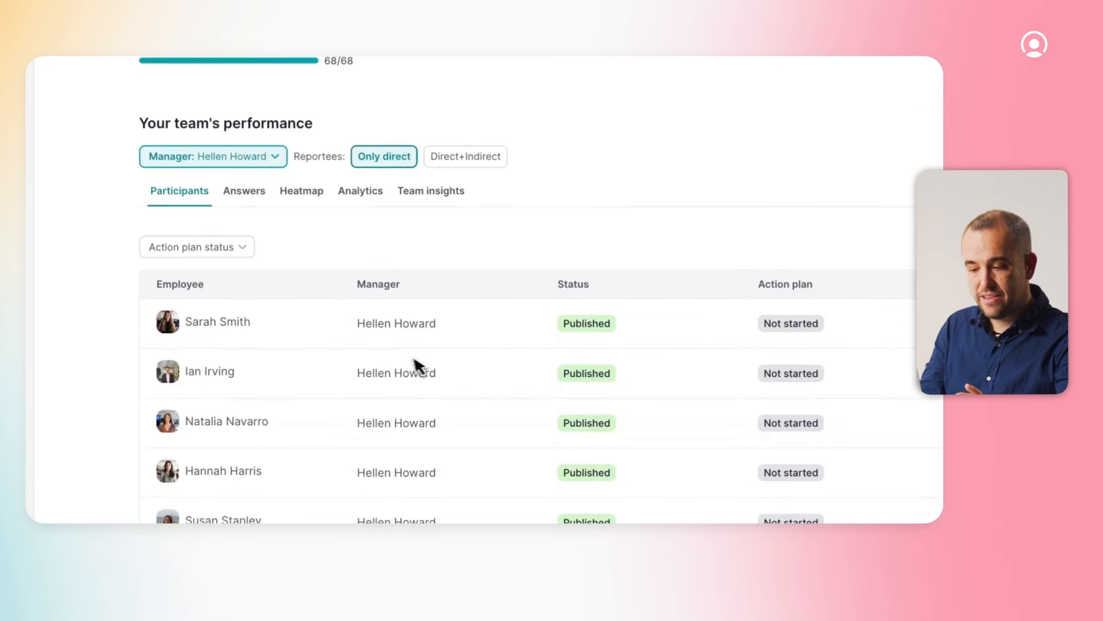
# Review score distribution and manager answers, then read the team's Factorial AI summary.
pyautogui.click(360, 191)
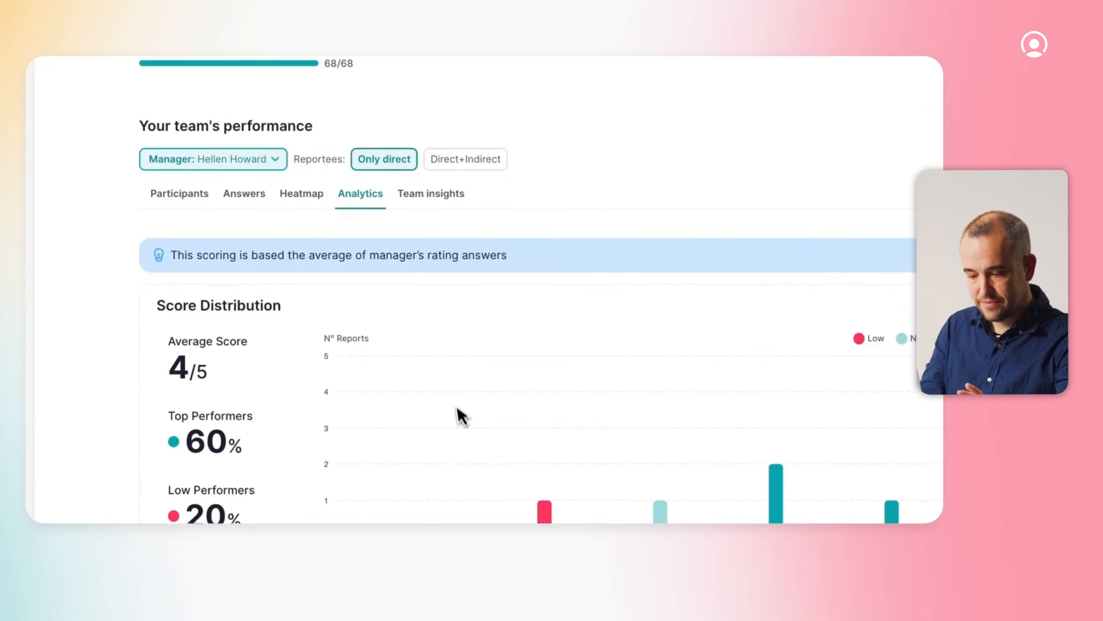
pyautogui.click(243, 194)
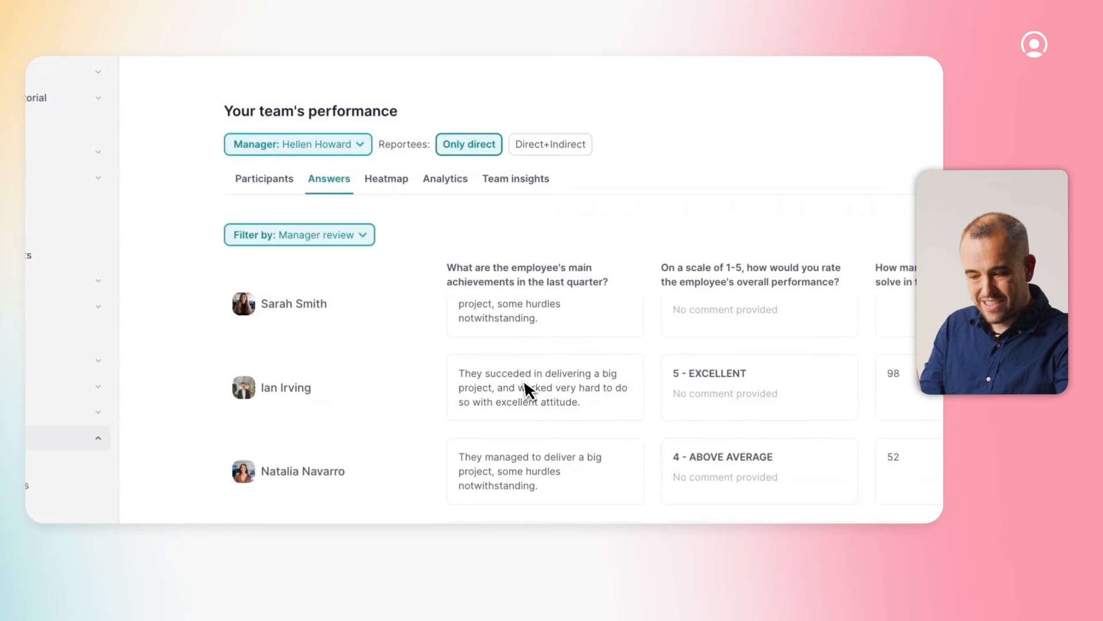
pyautogui.scroll(3)
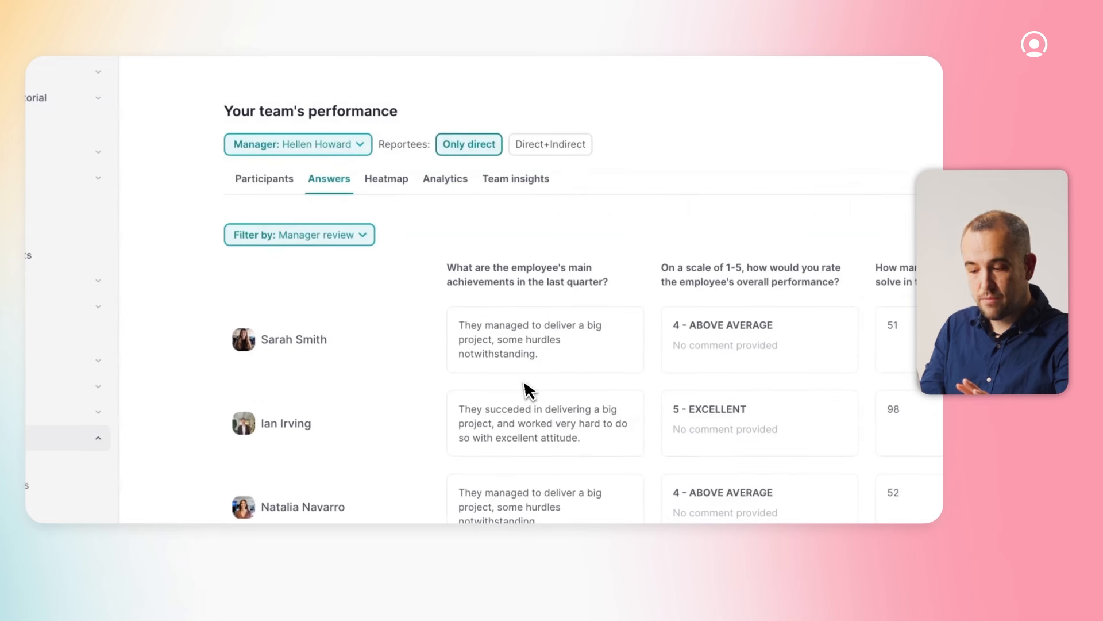
pyautogui.click(515, 178)
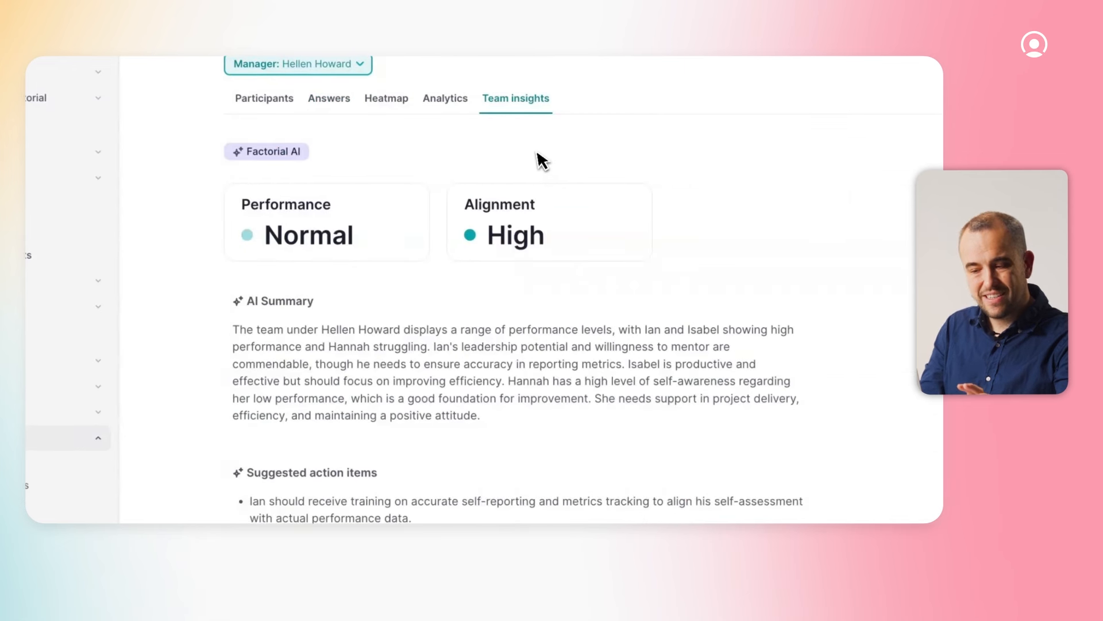
pyautogui.moveTo(529, 169)
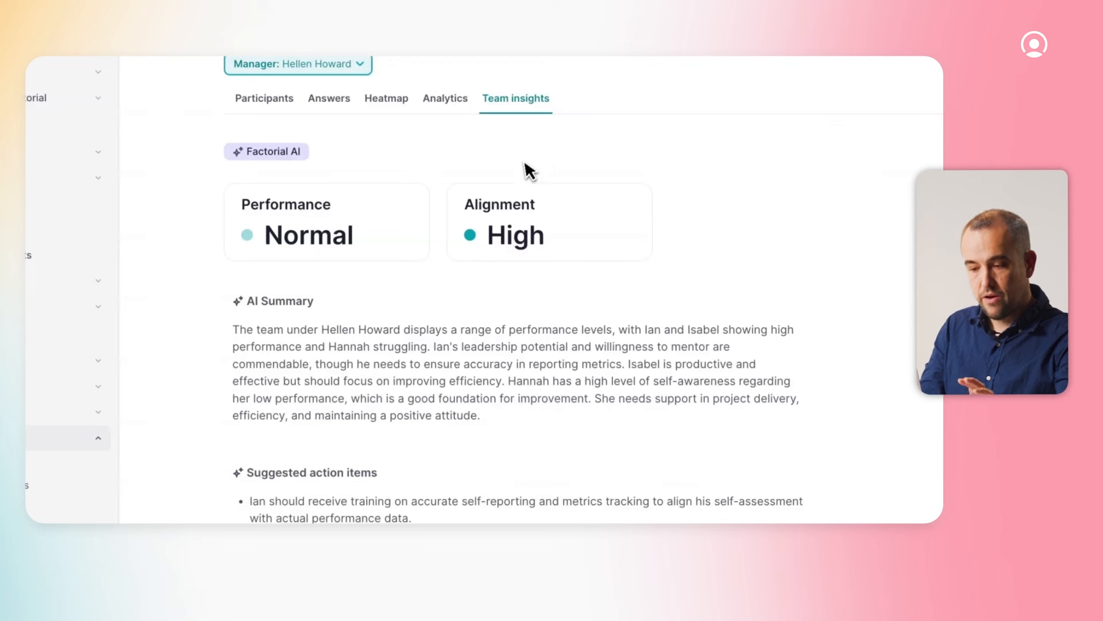
pyautogui.moveTo(481, 301)
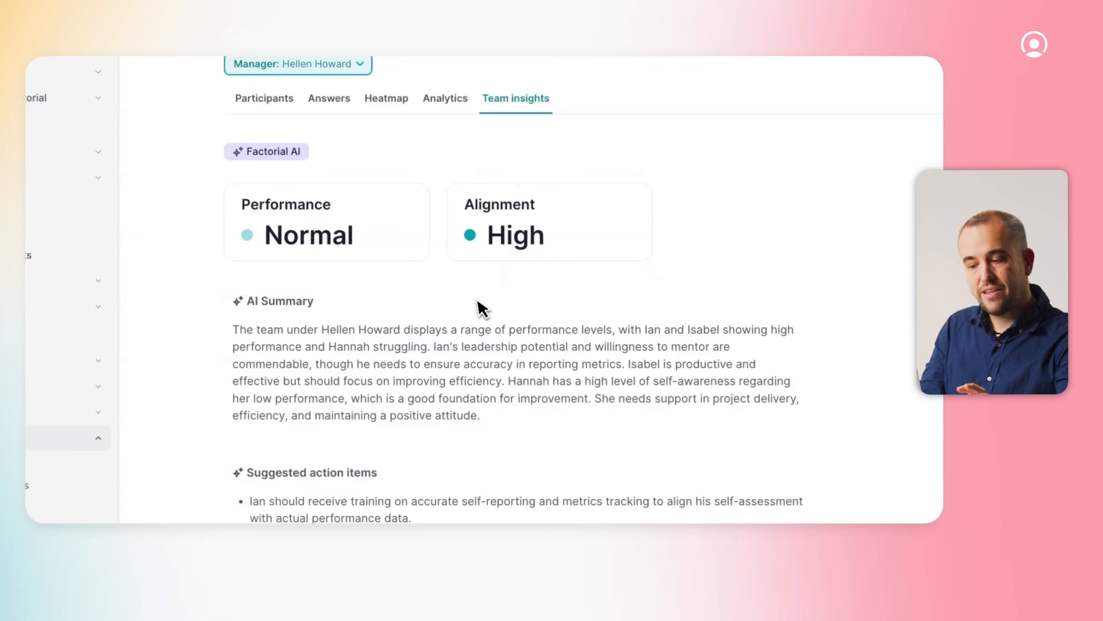
pyautogui.moveTo(543, 285)
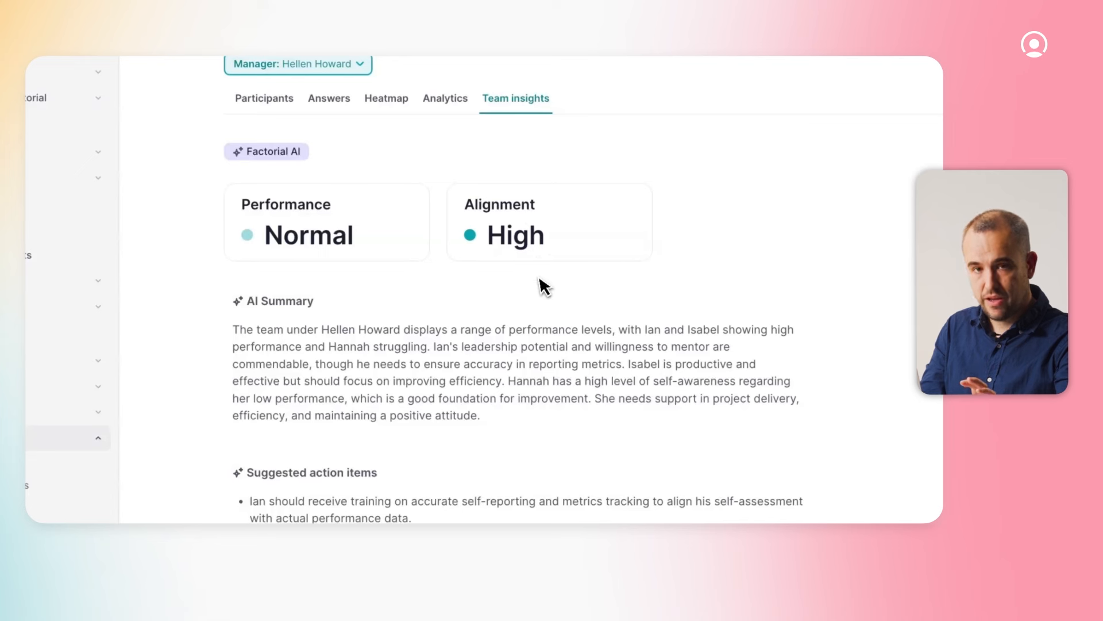
pyautogui.moveTo(379, 285)
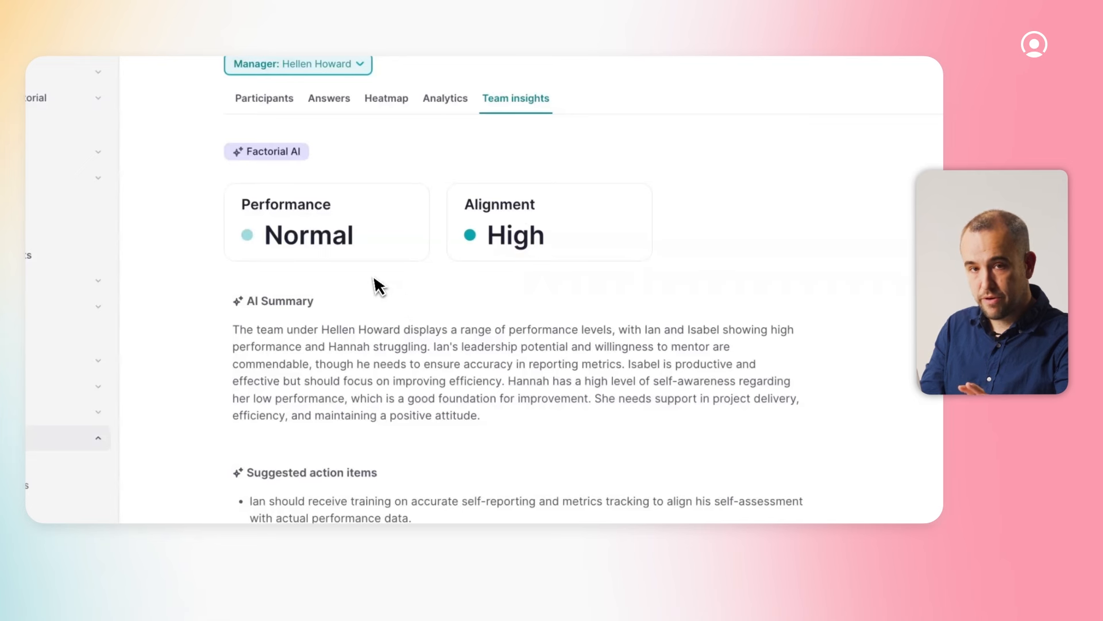
pyautogui.scroll(-3)
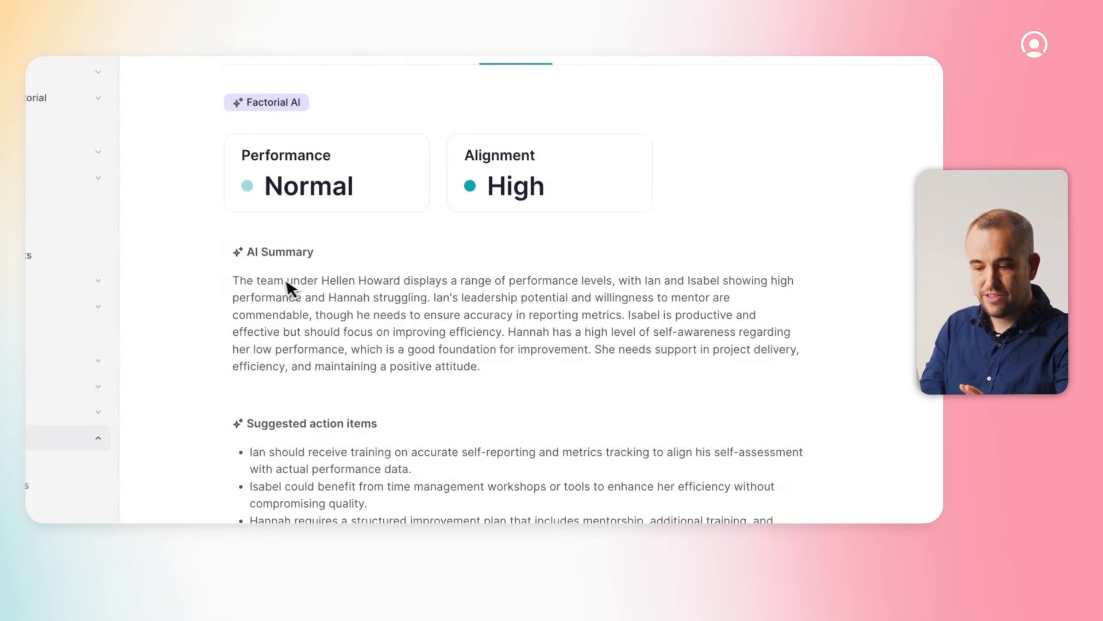
pyautogui.moveTo(432, 422)
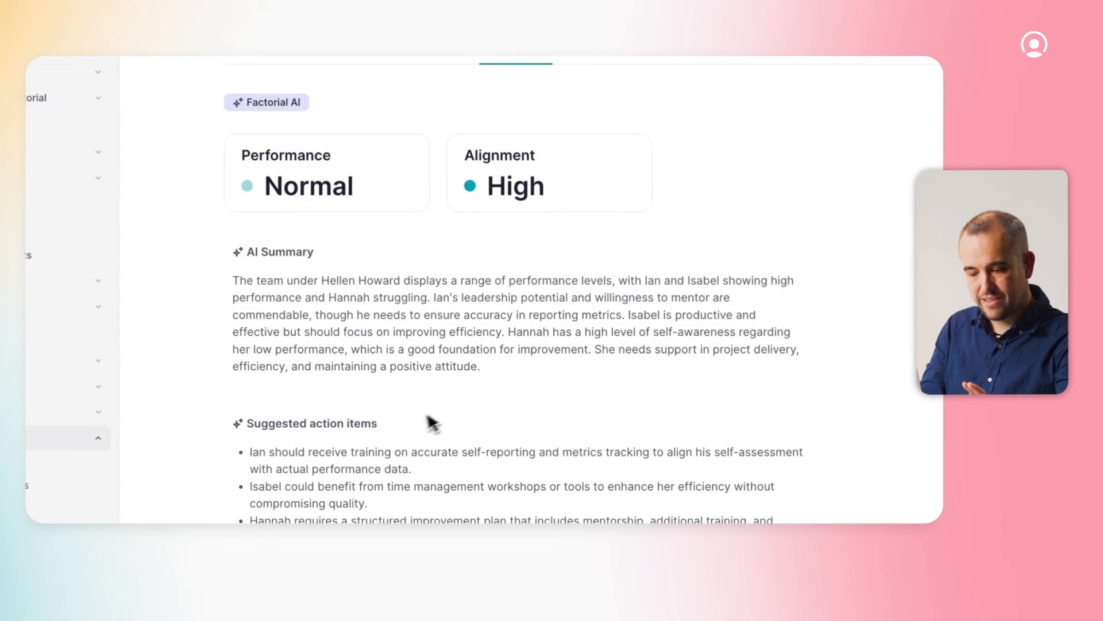
pyautogui.moveTo(429, 514)
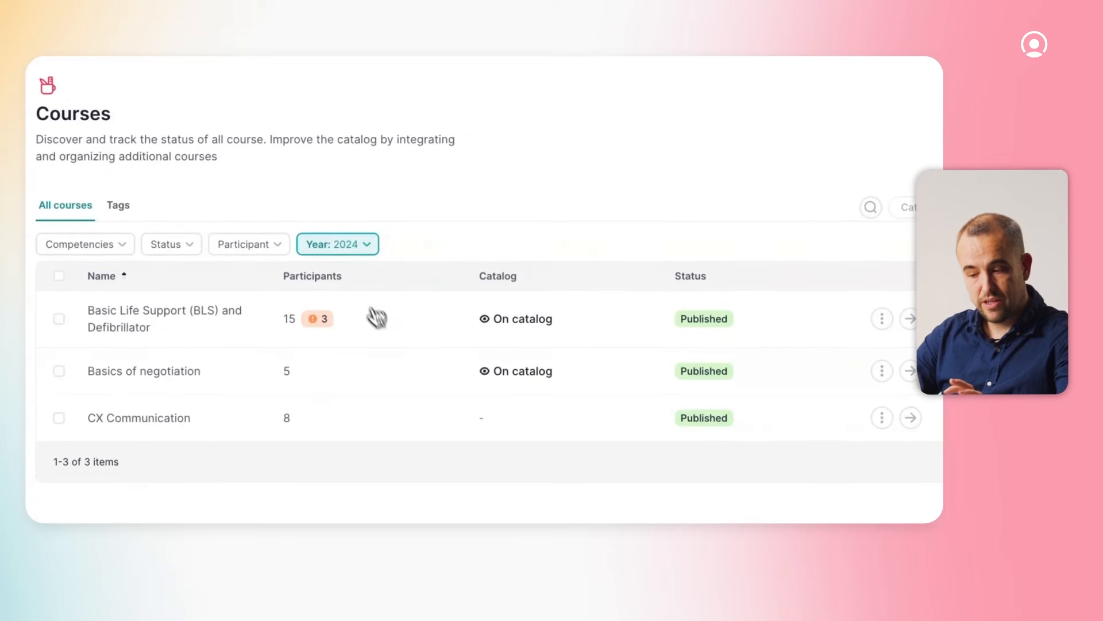
# Open the Basic Life Support (BLS) and Defibrillator course and scroll to its validity.
pyautogui.click(337, 244)
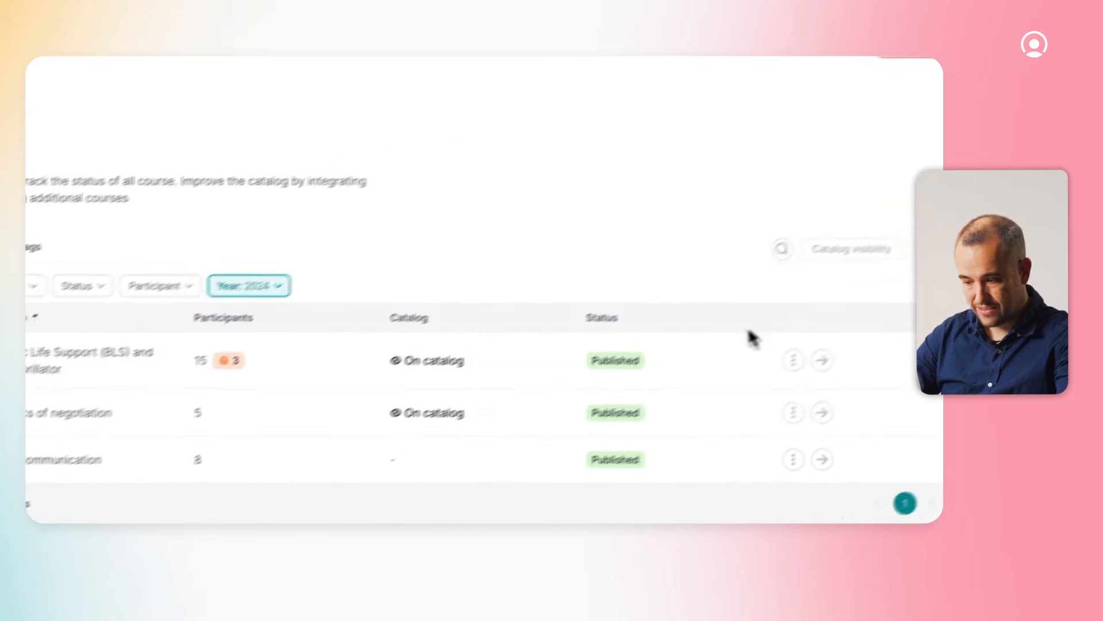
pyautogui.click(821, 359)
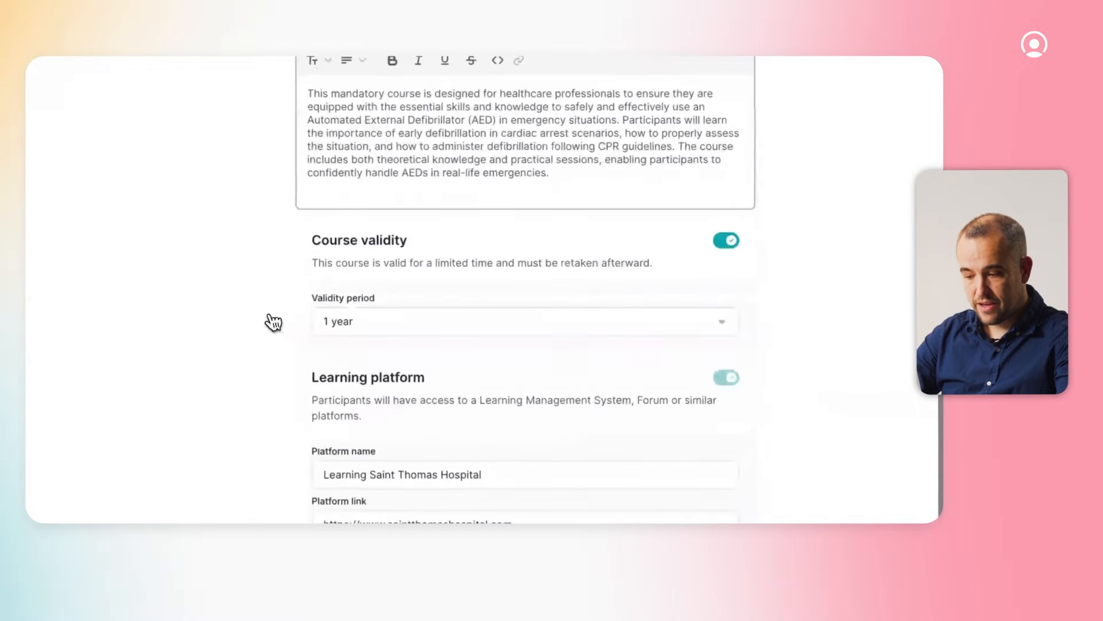
pyautogui.scroll(-3)
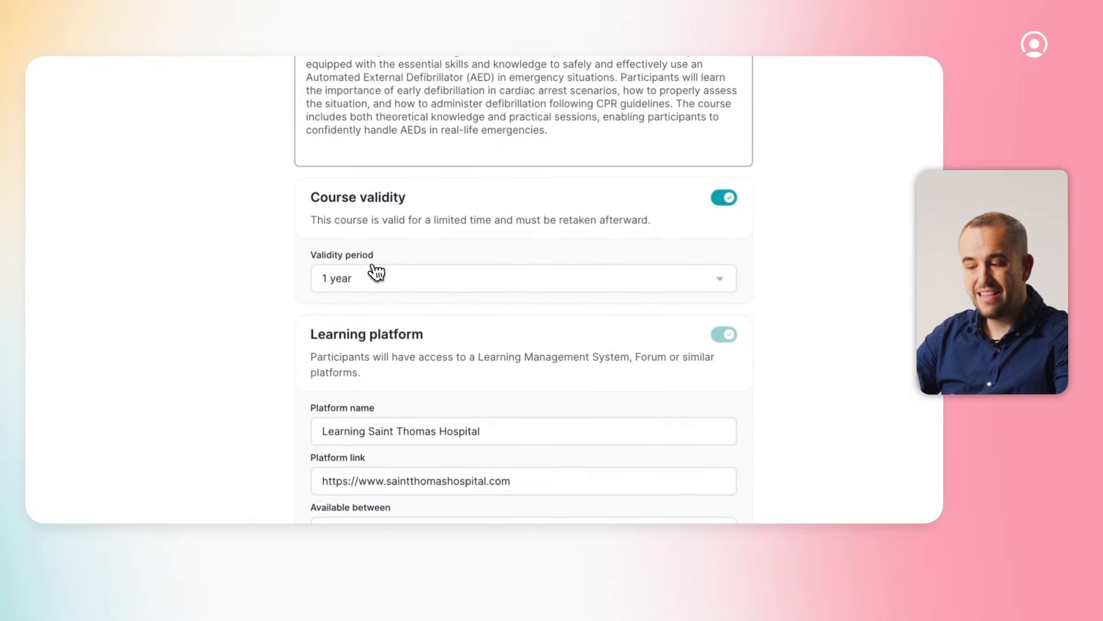
pyautogui.moveTo(370, 294)
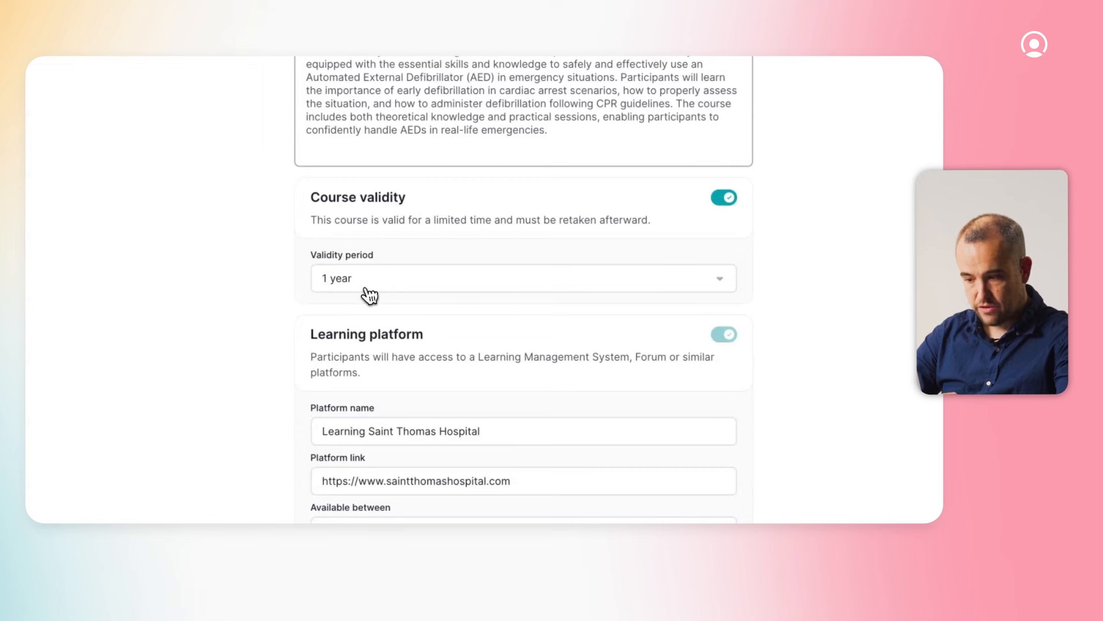
pyautogui.moveTo(317, 376)
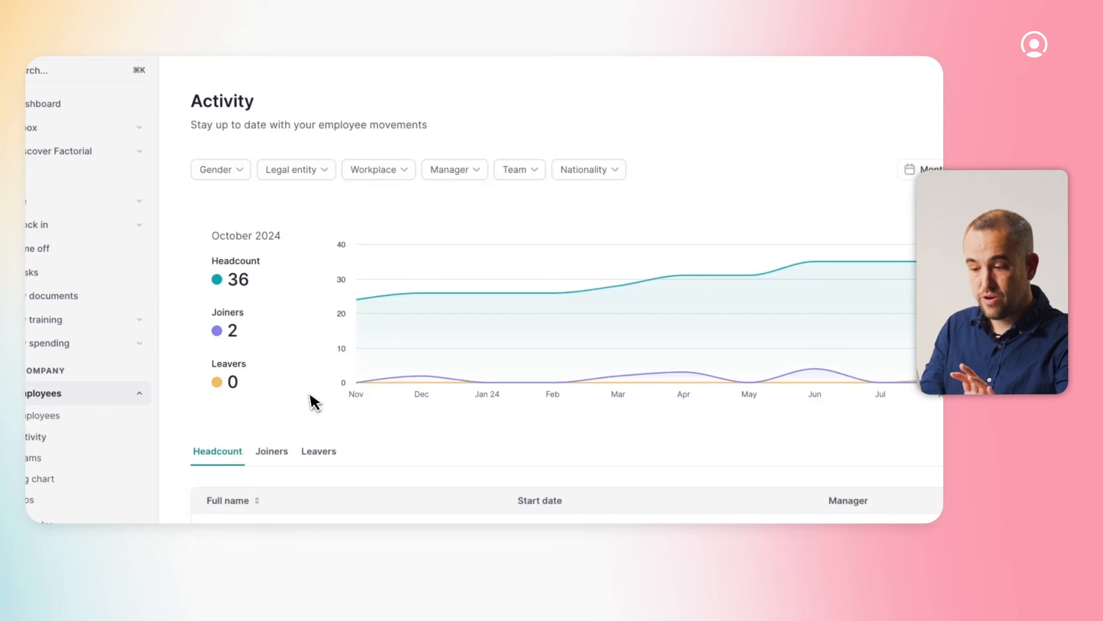
pyautogui.moveTo(318, 363)
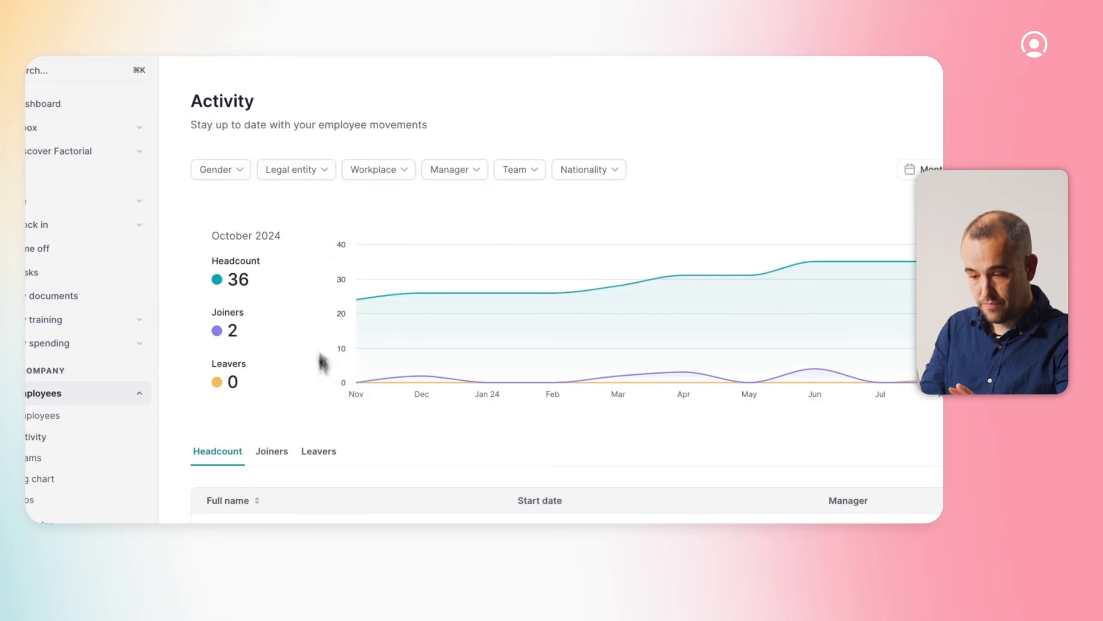
pyautogui.moveTo(293, 192)
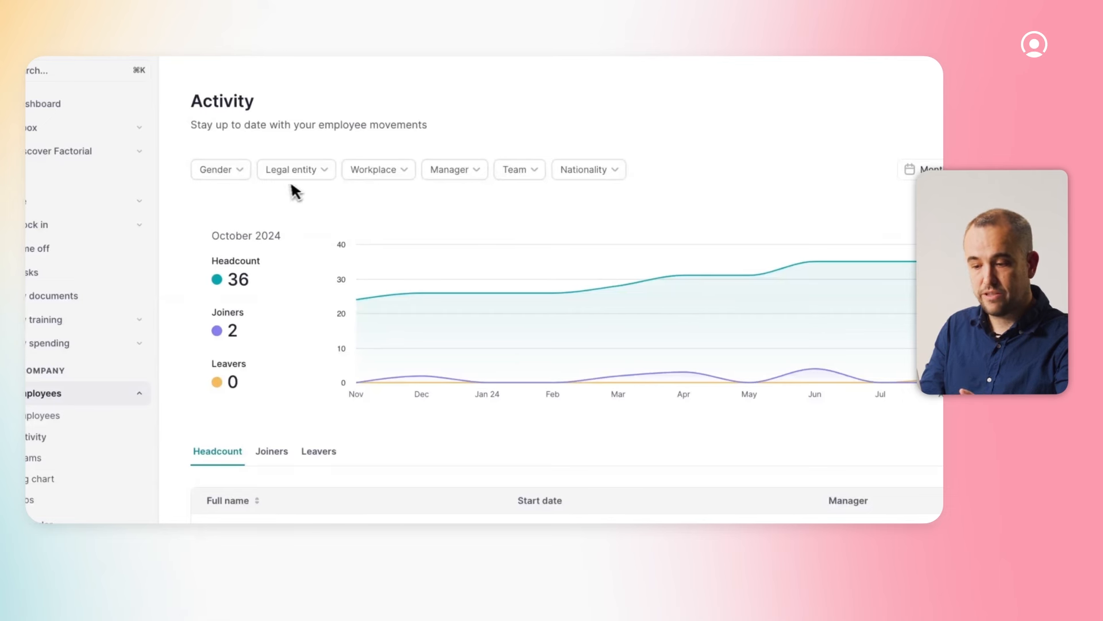
pyautogui.moveTo(519, 169)
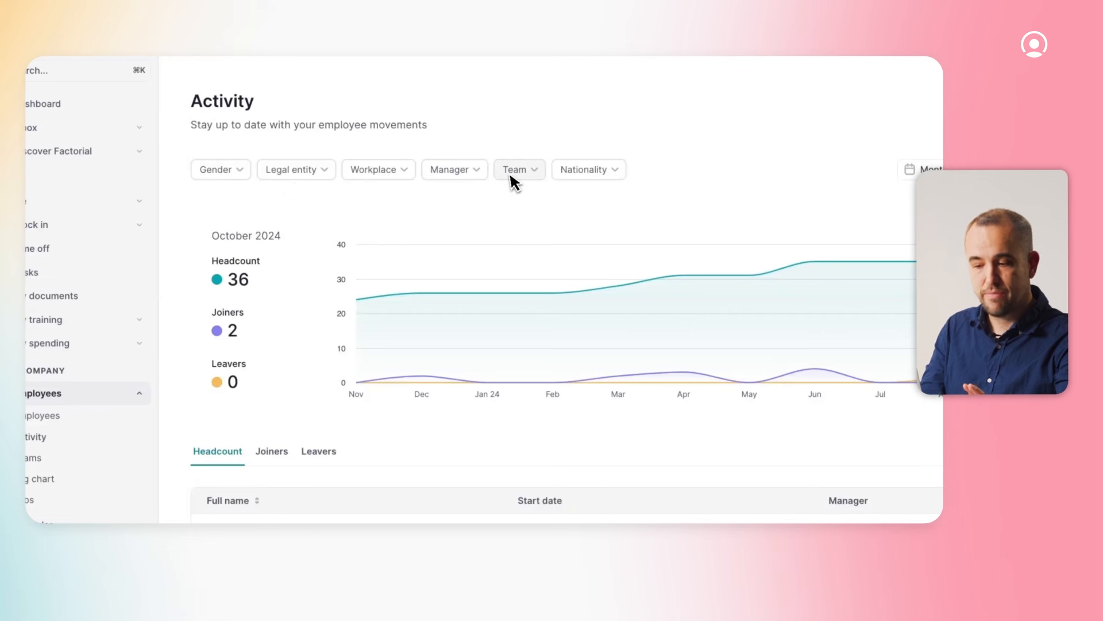
# Go to the full Employees directory.
pyautogui.click(42, 415)
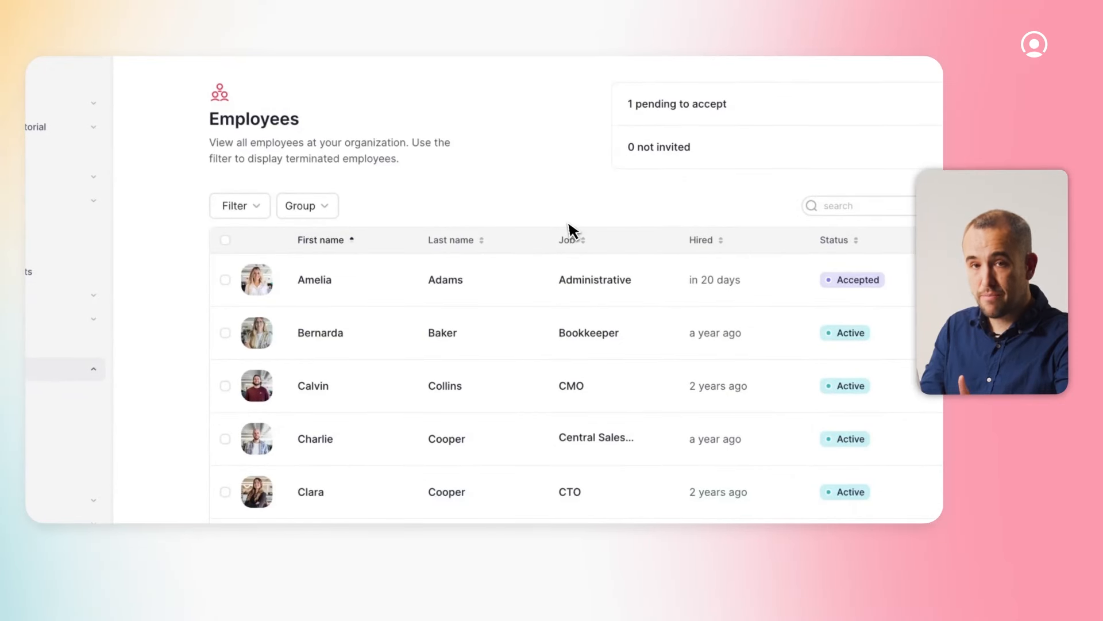
# Filter the employee directory to the Design job role.
pyautogui.click(235, 206)
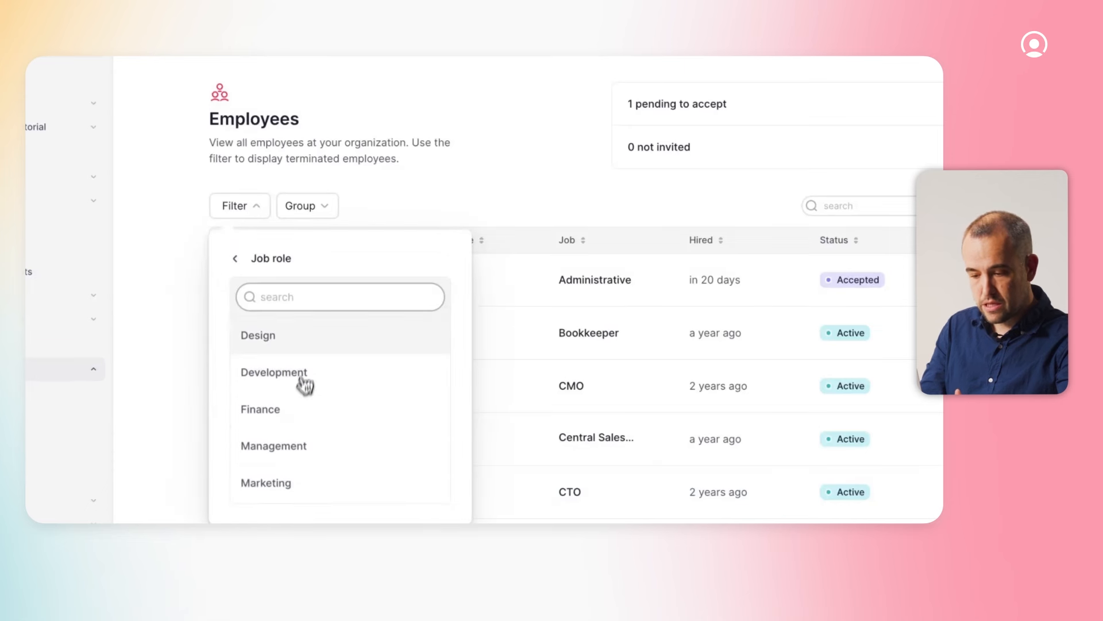
pyautogui.click(258, 335)
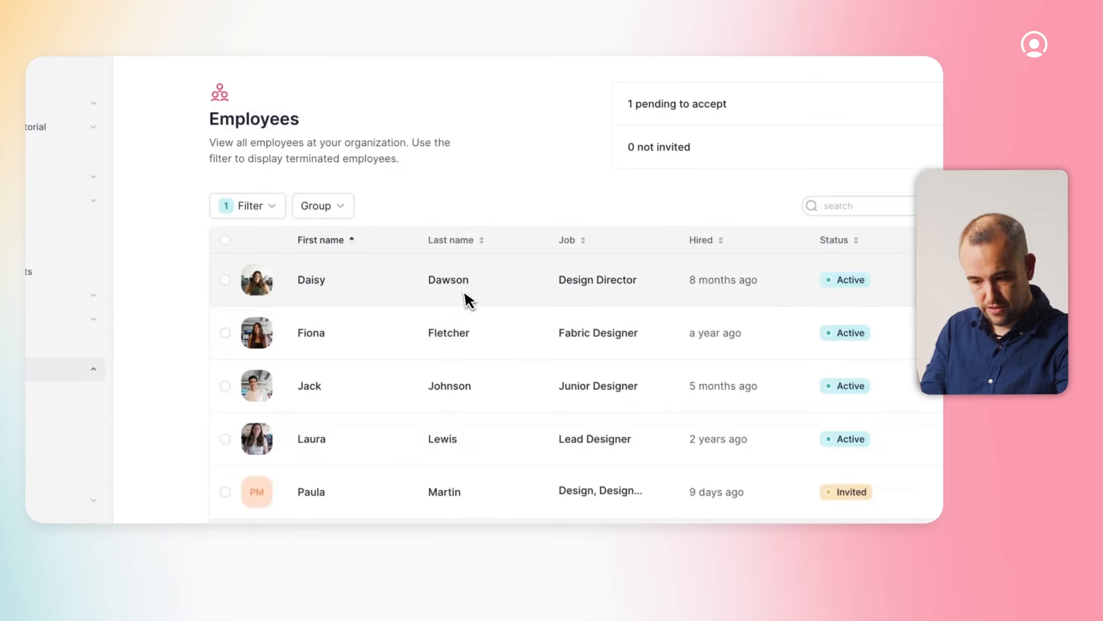
pyautogui.moveTo(225, 240)
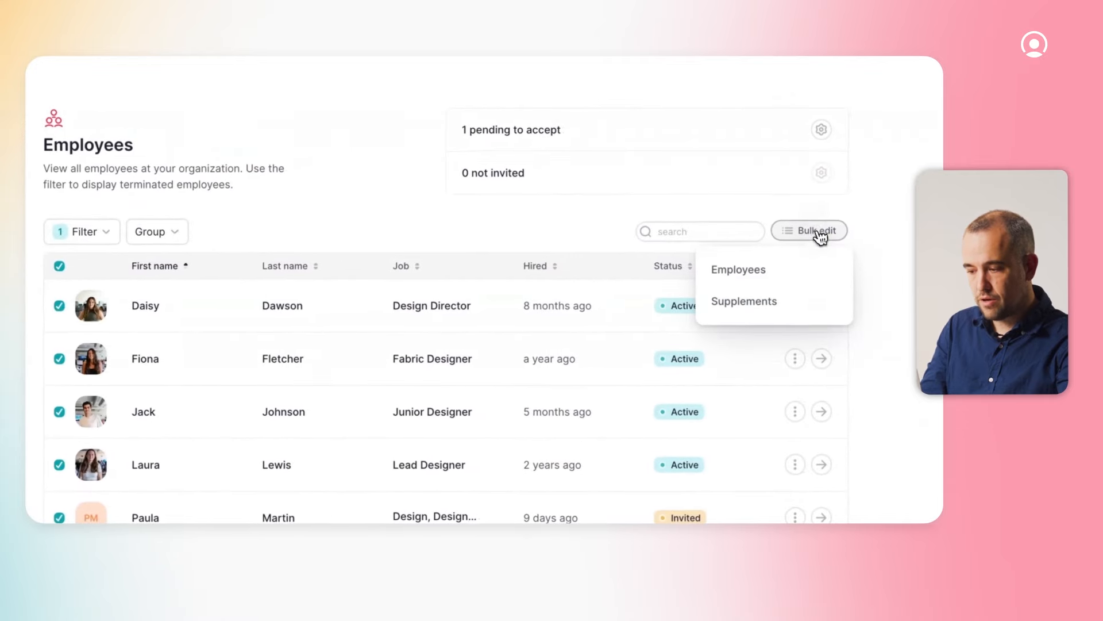
# Bulk edit the five designers' Team field to Design and save.
pyautogui.click(738, 269)
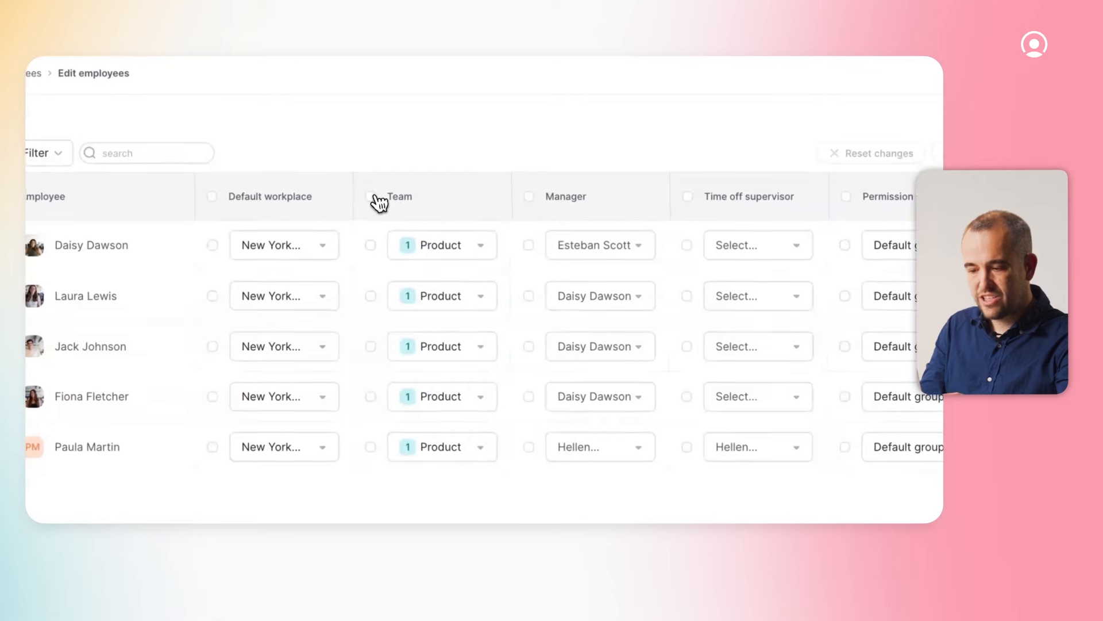
pyautogui.click(294, 197)
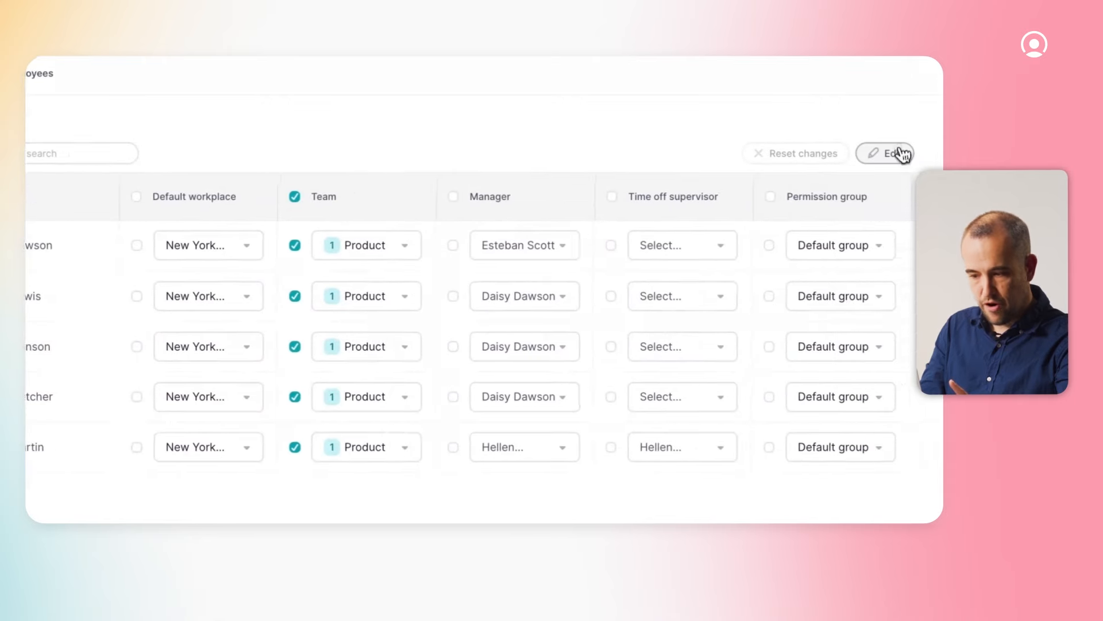
pyautogui.click(886, 154)
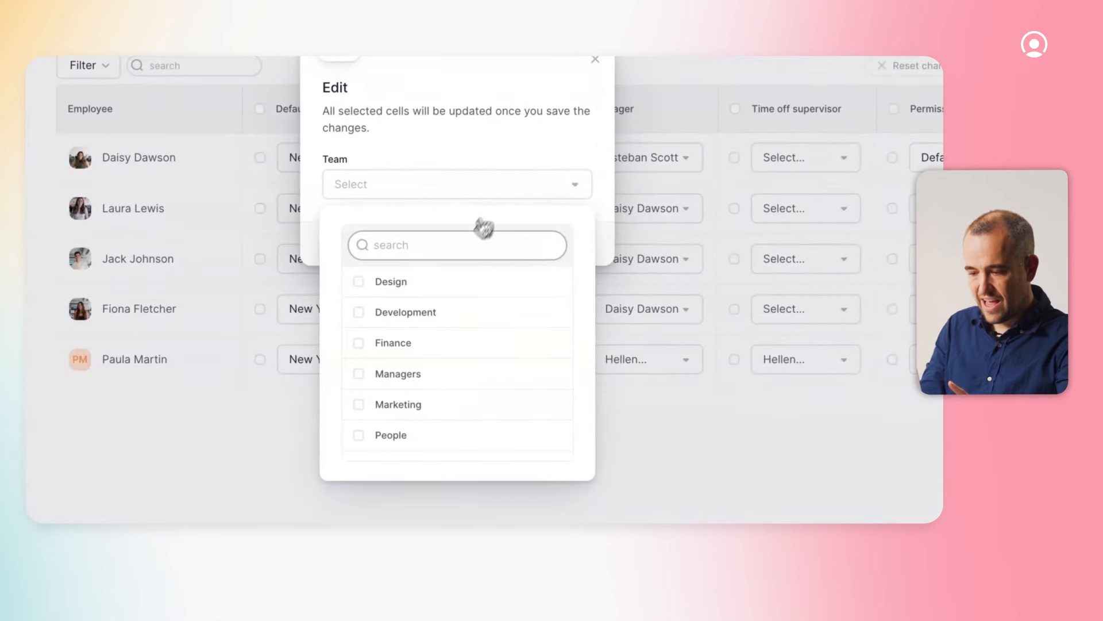
pyautogui.click(389, 281)
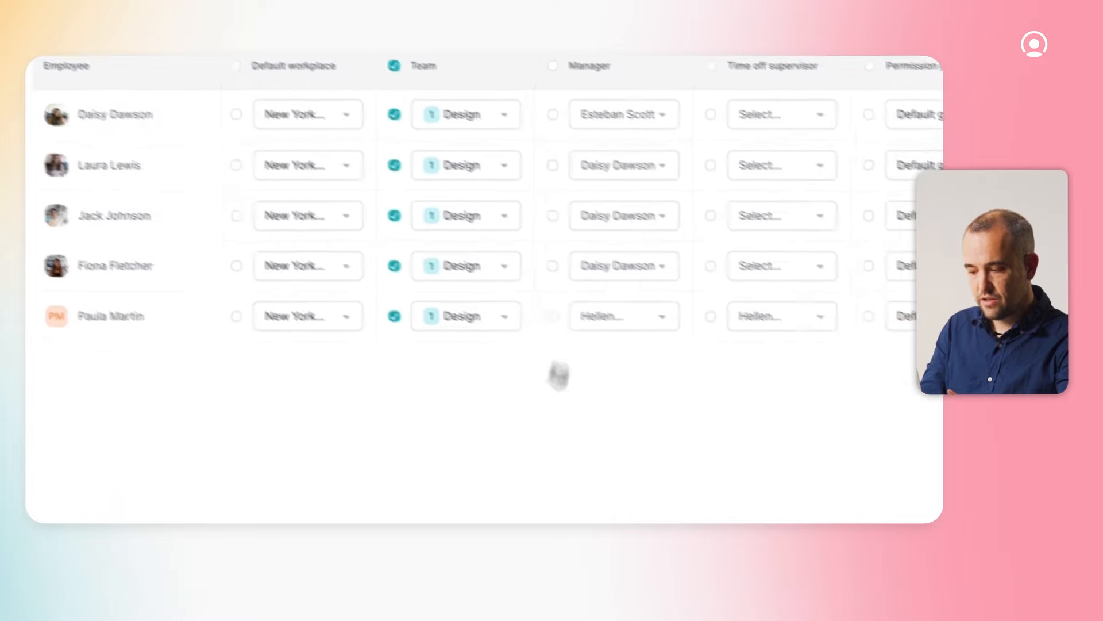
pyautogui.click(783, 513)
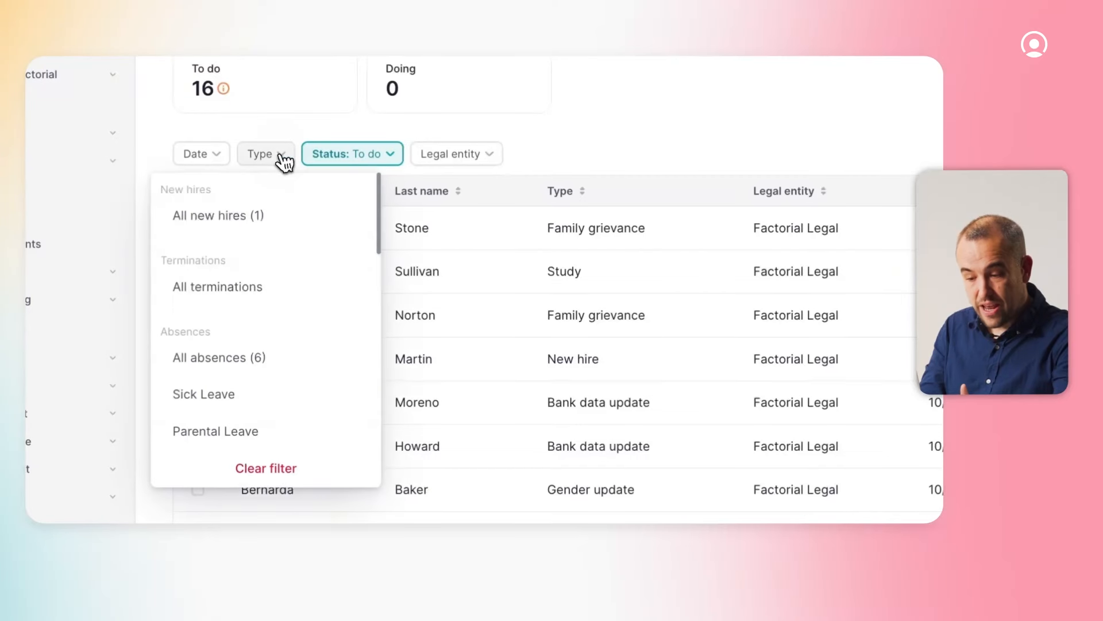
# Mark the three filtered employee updates as Done and confirm.
pyautogui.scroll(-3)
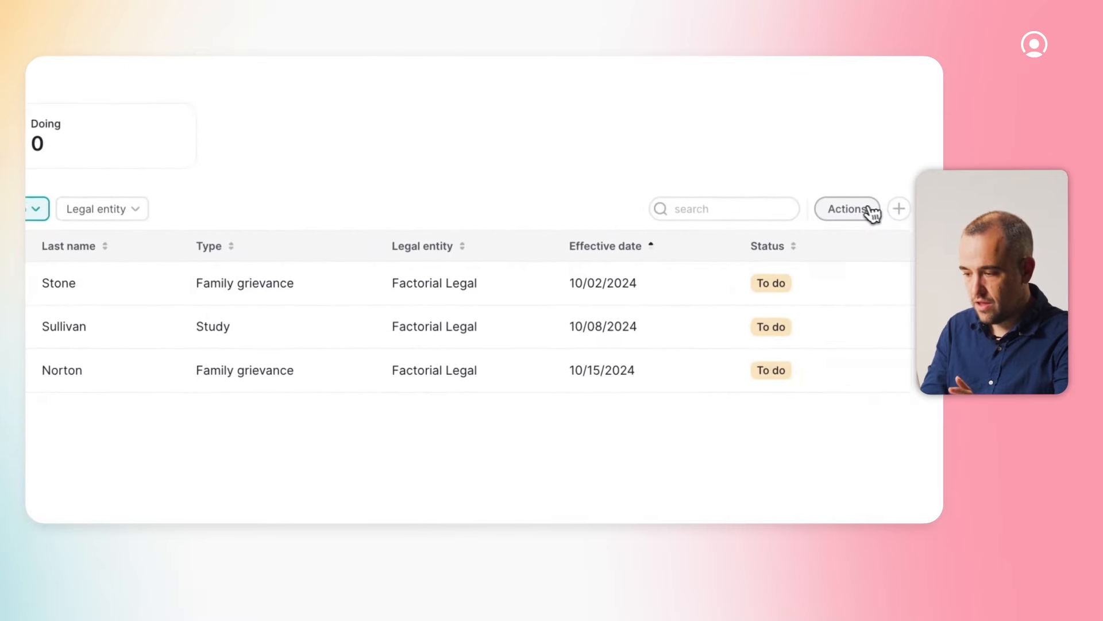
pyautogui.click(840, 208)
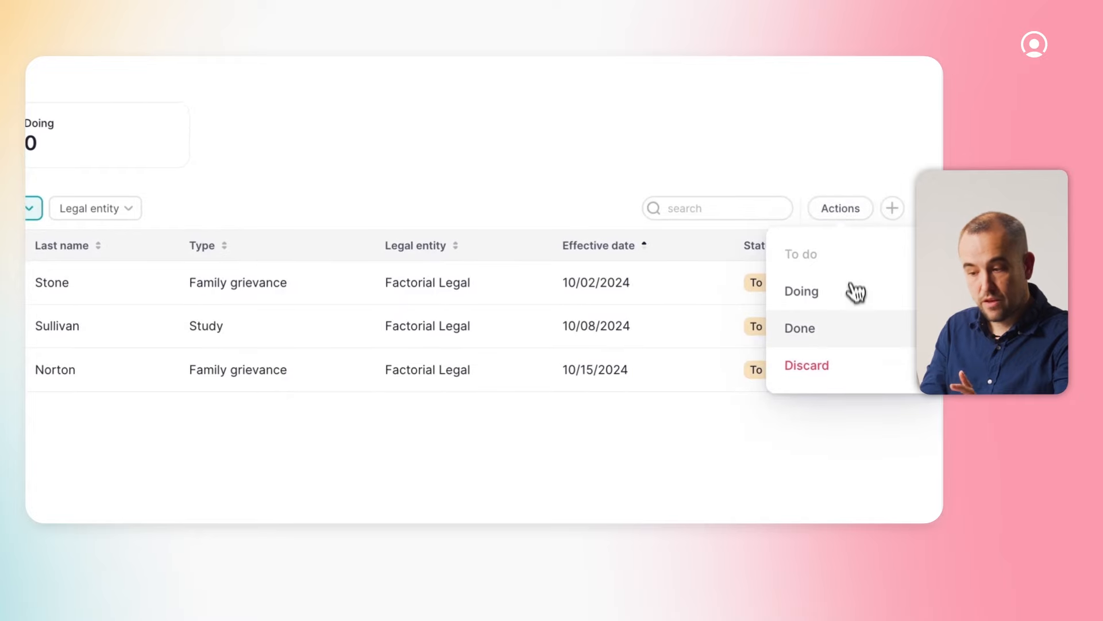
pyautogui.click(799, 328)
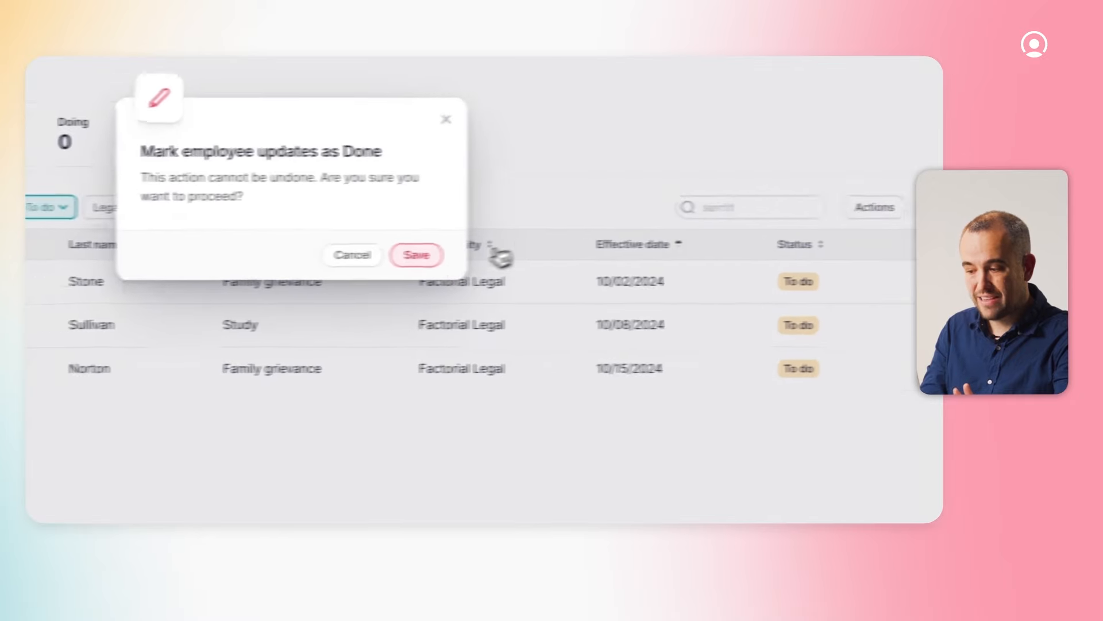
pyautogui.click(416, 254)
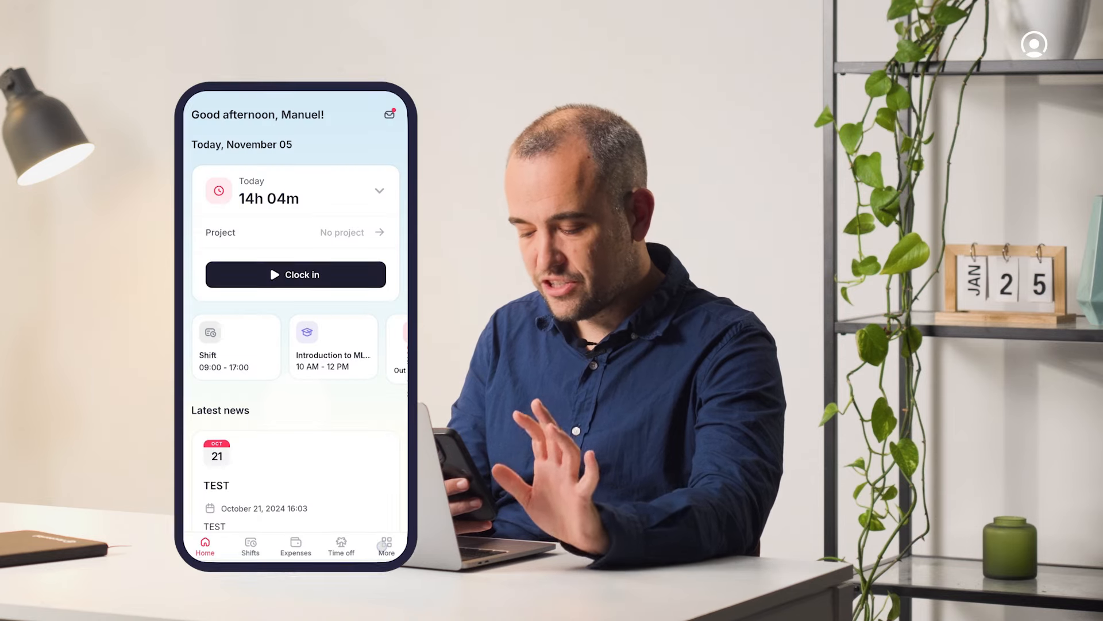
# In the mobile calendar, check today's birthday, then open Performance Review - 180°.
pyautogui.click(386, 546)
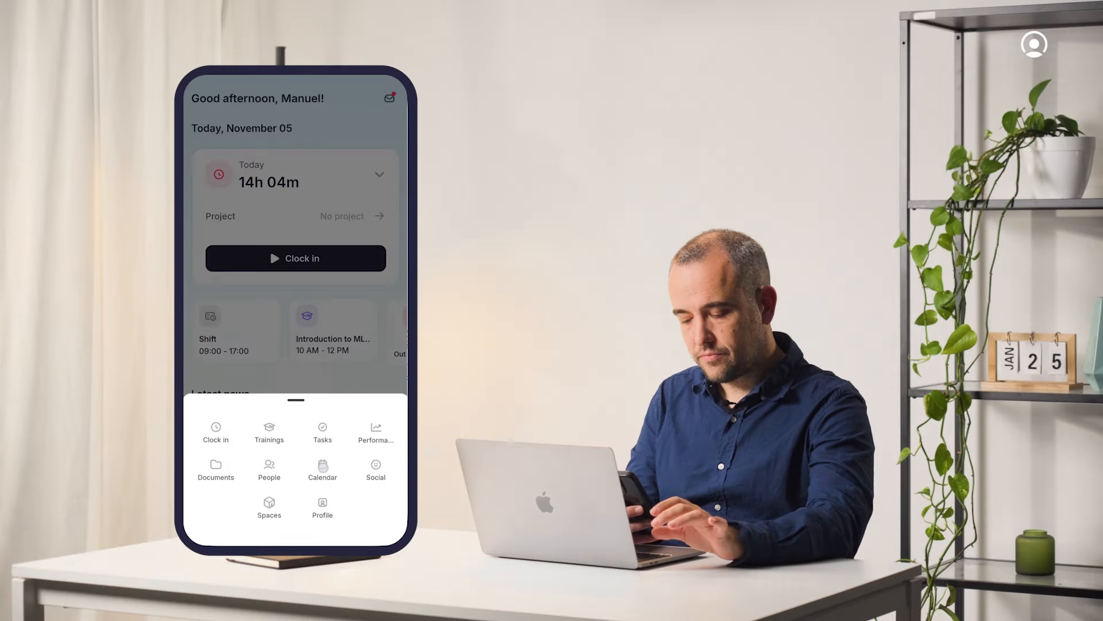
pyautogui.click(322, 470)
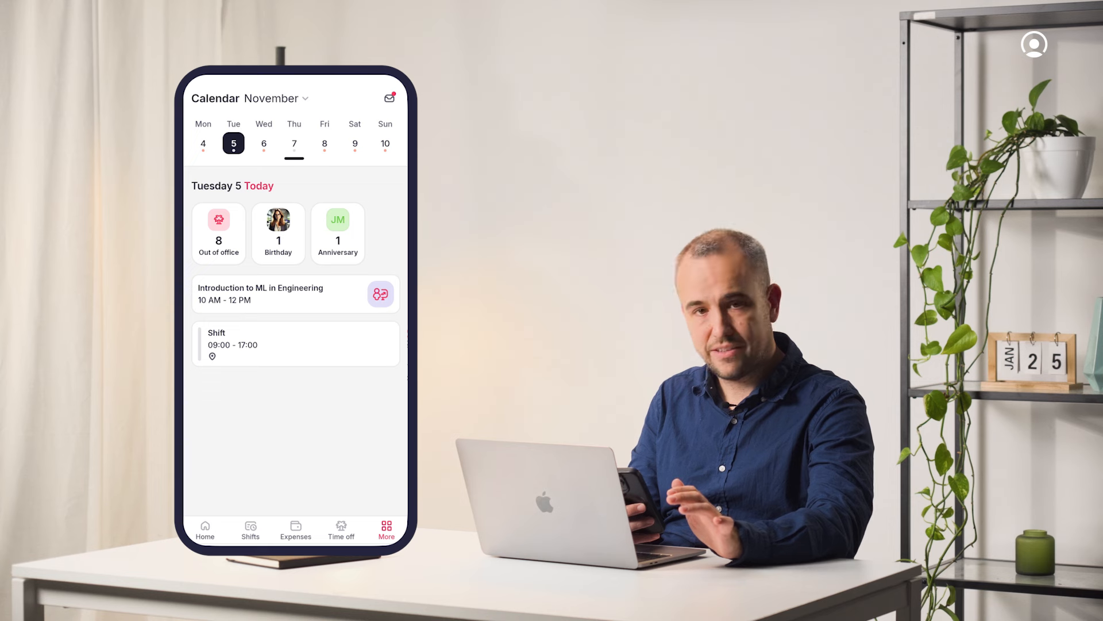
pyautogui.click(278, 232)
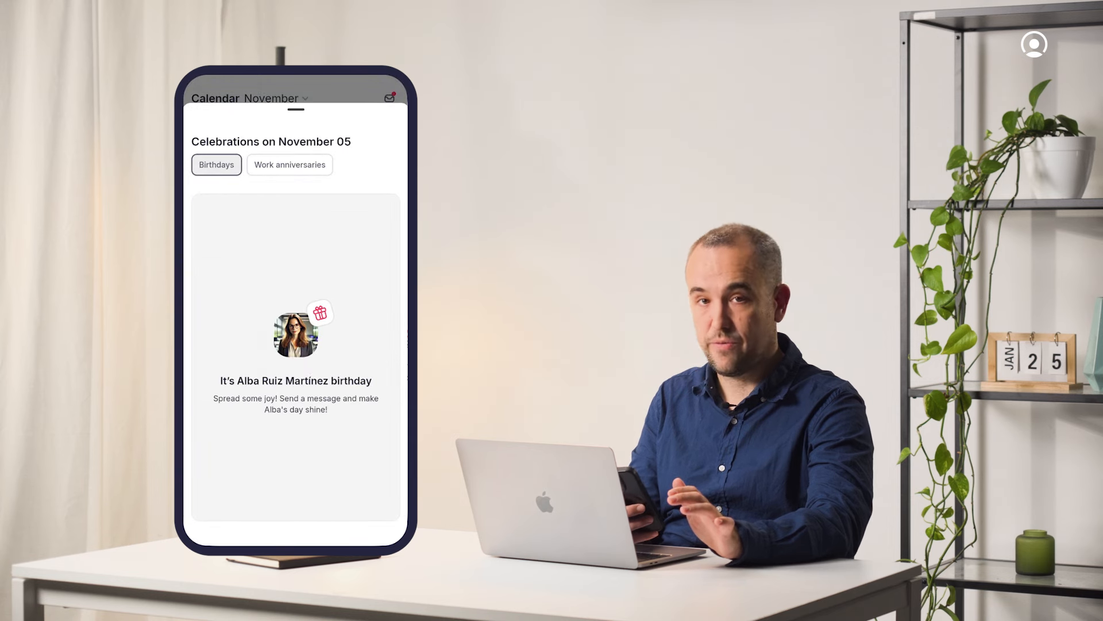
pyautogui.click(251, 531)
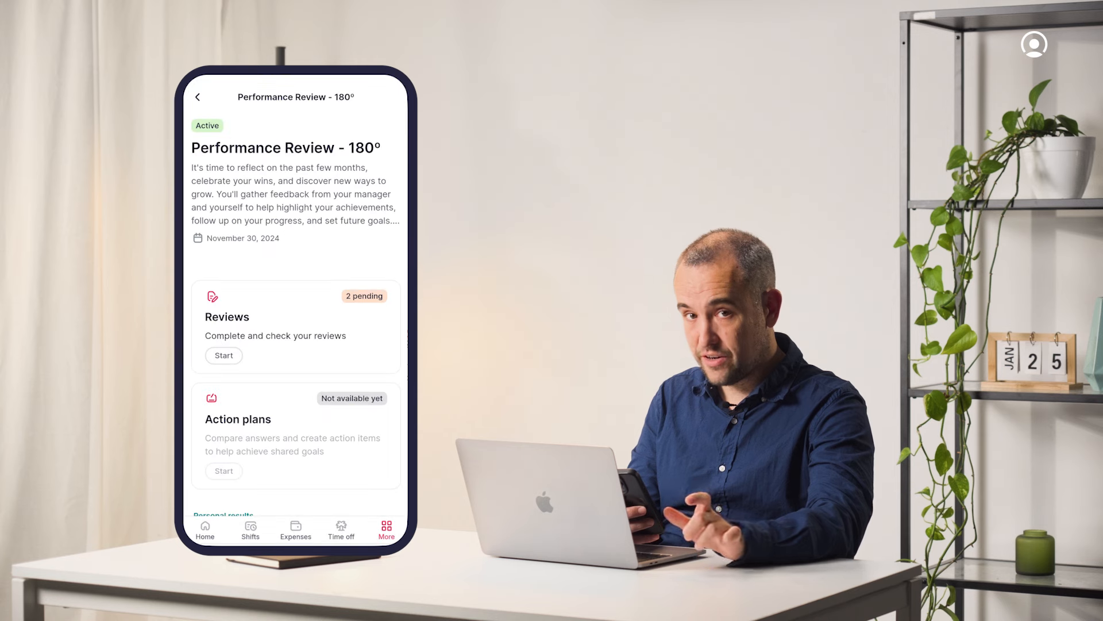
pyautogui.scroll(-3)
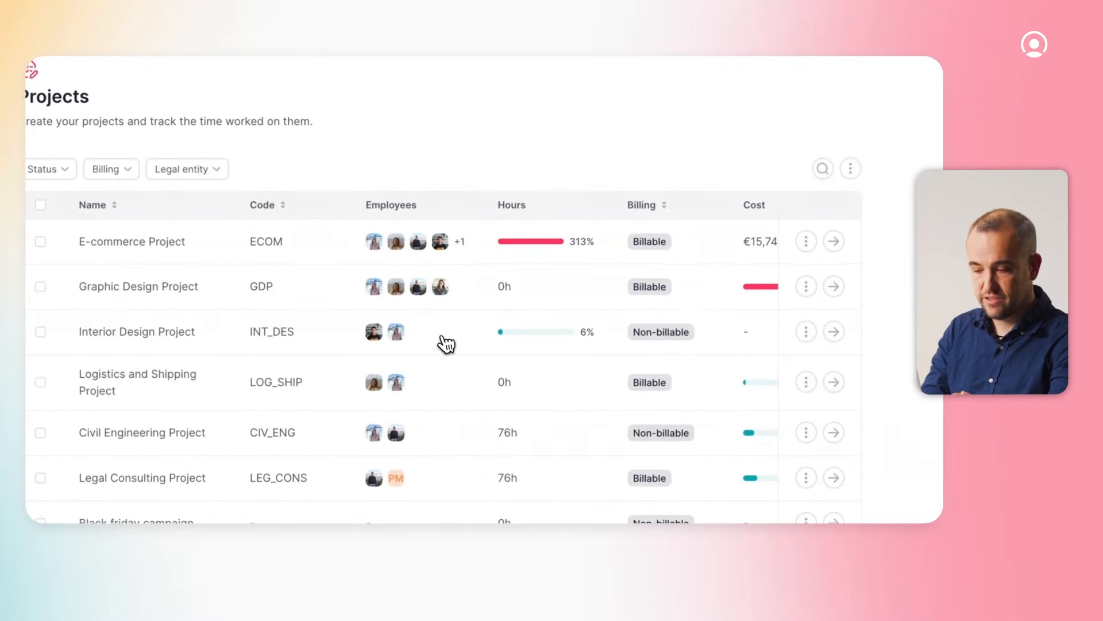
pyautogui.moveTo(835, 332)
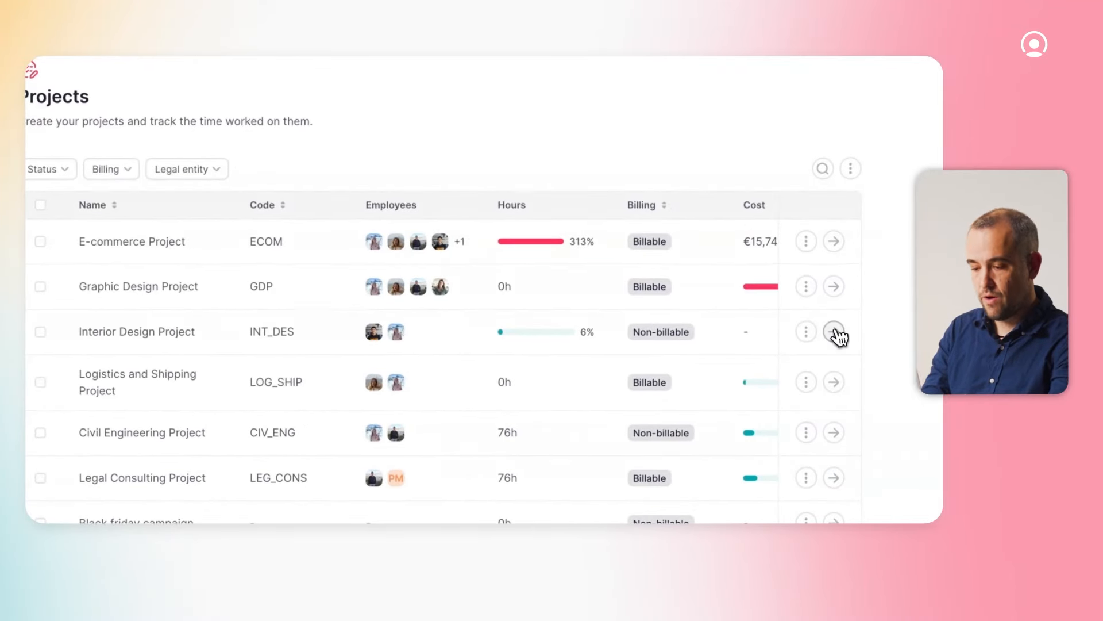
# Open the Interior Design Project, change its hours date range, and view its Tasks tab.
pyautogui.click(834, 332)
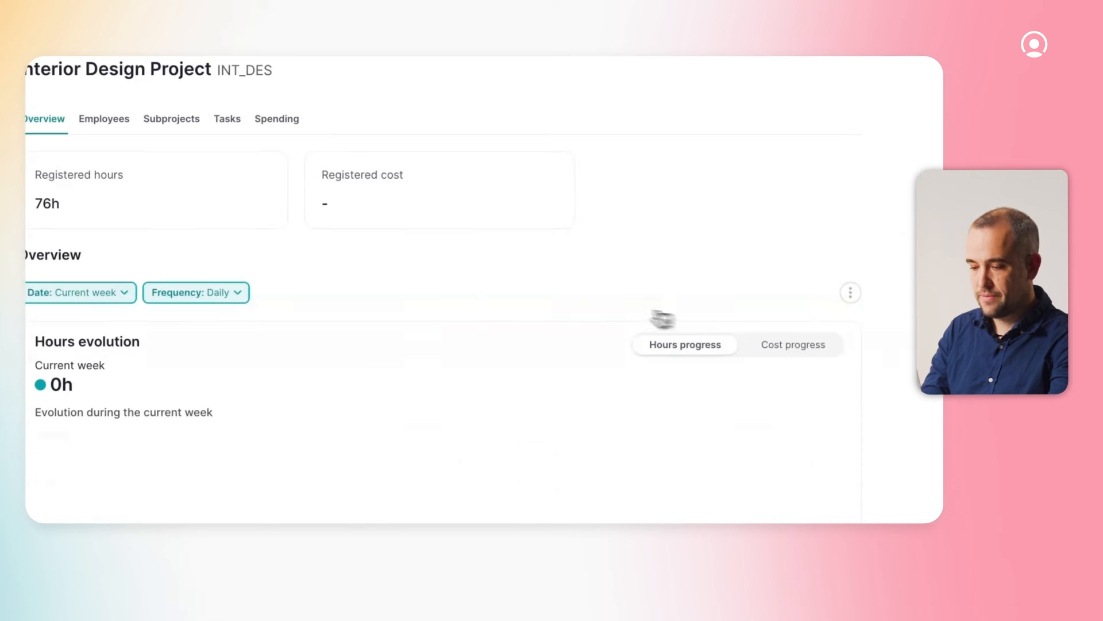
pyautogui.click(73, 292)
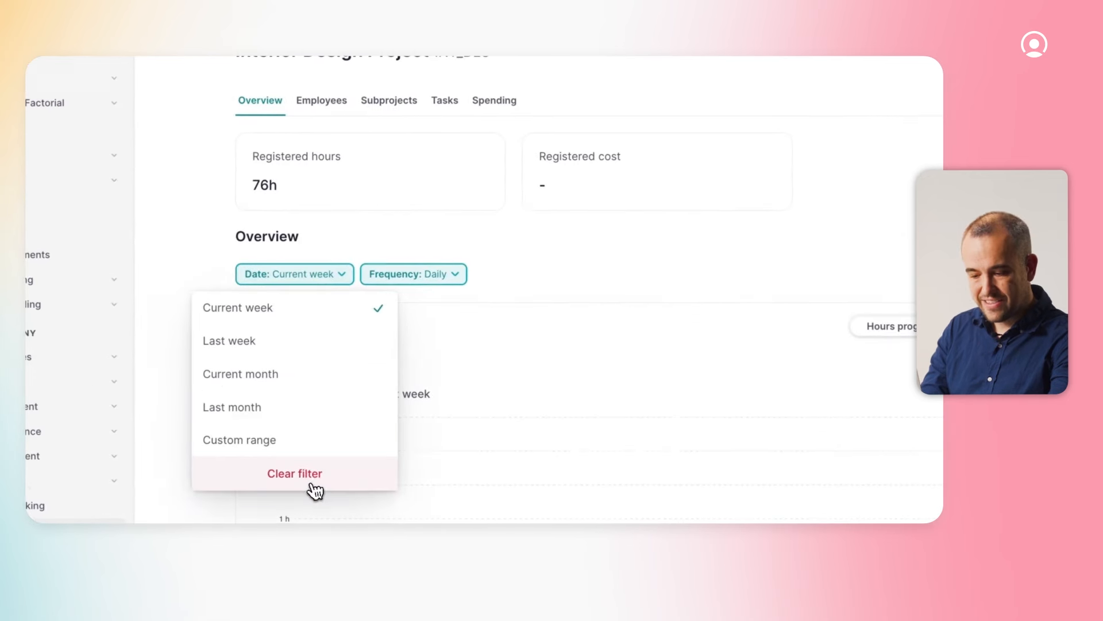
pyautogui.click(293, 473)
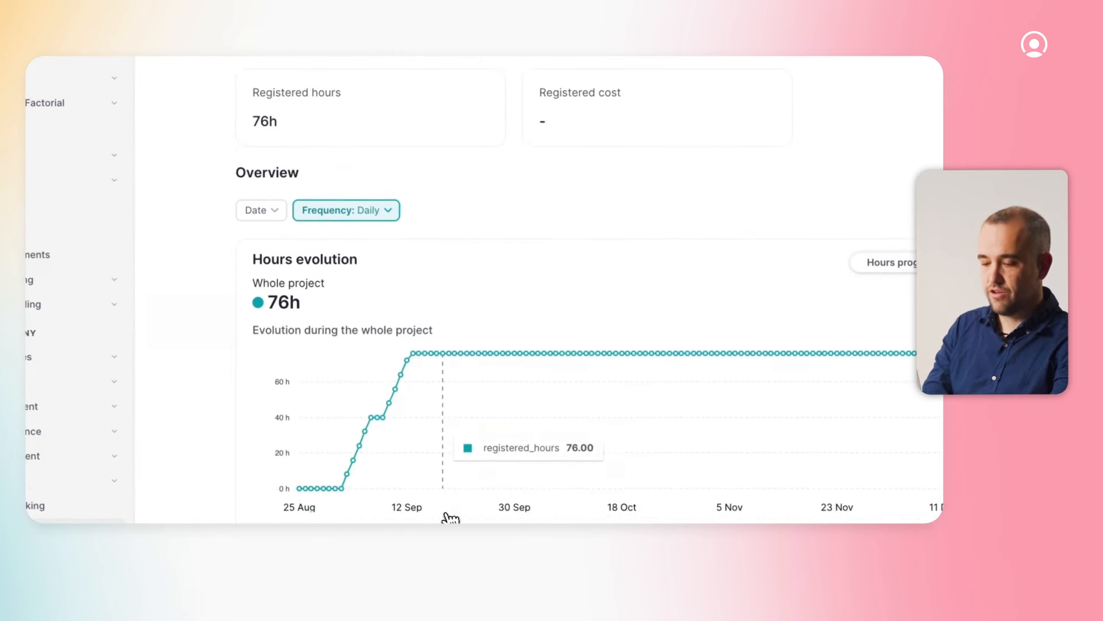
pyautogui.moveTo(420, 441)
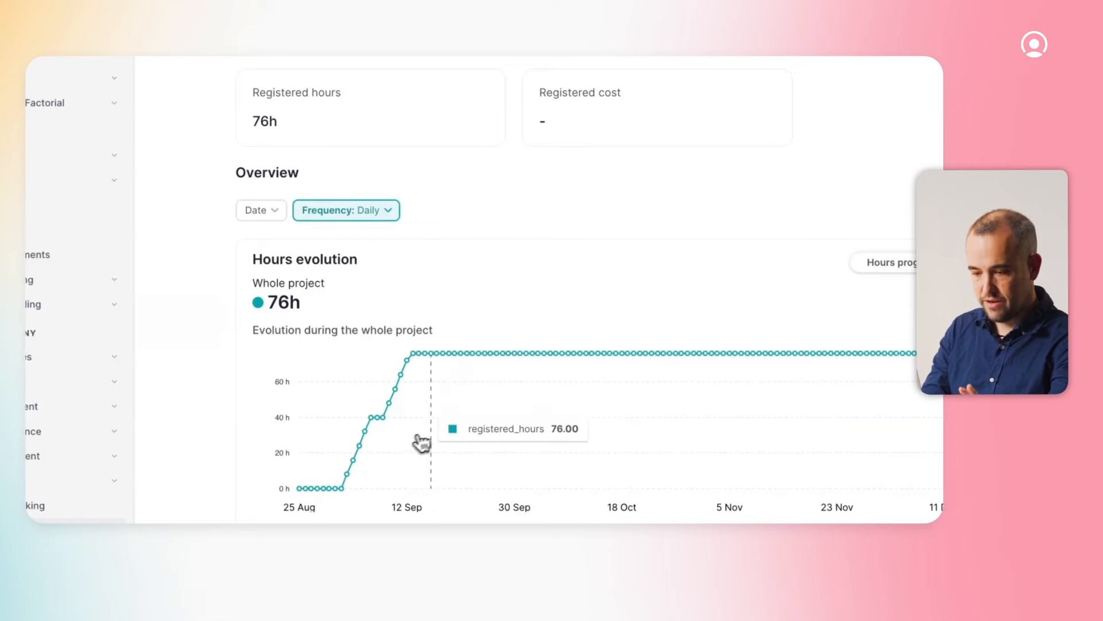
pyautogui.moveTo(428, 311)
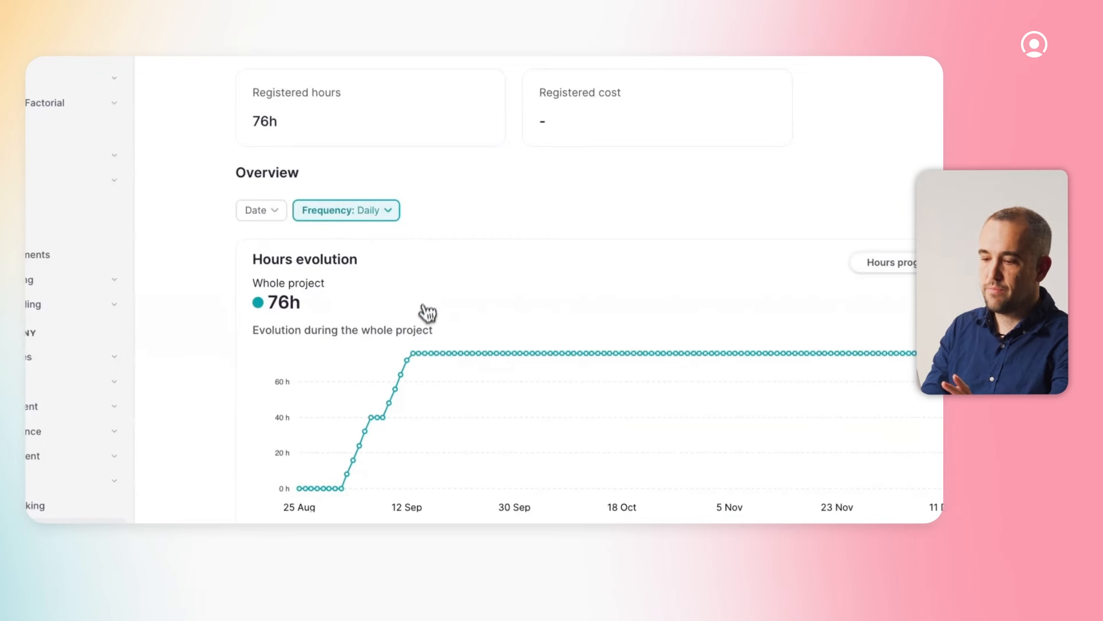
pyautogui.click(325, 161)
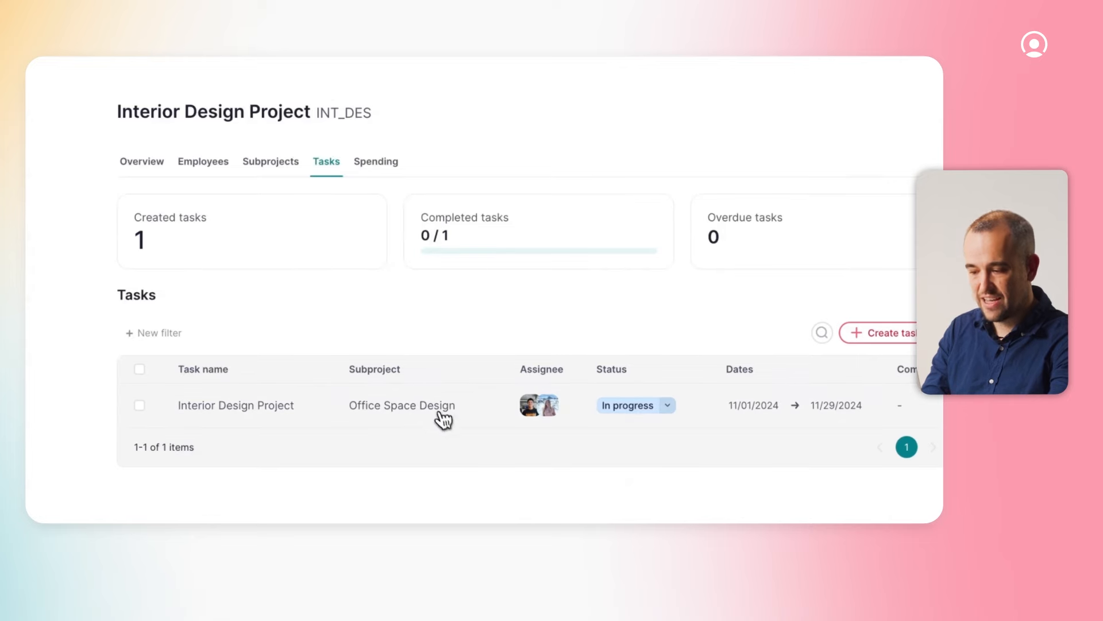
# Open the Interior Design Project task and scroll down to its comments.
pyautogui.click(235, 405)
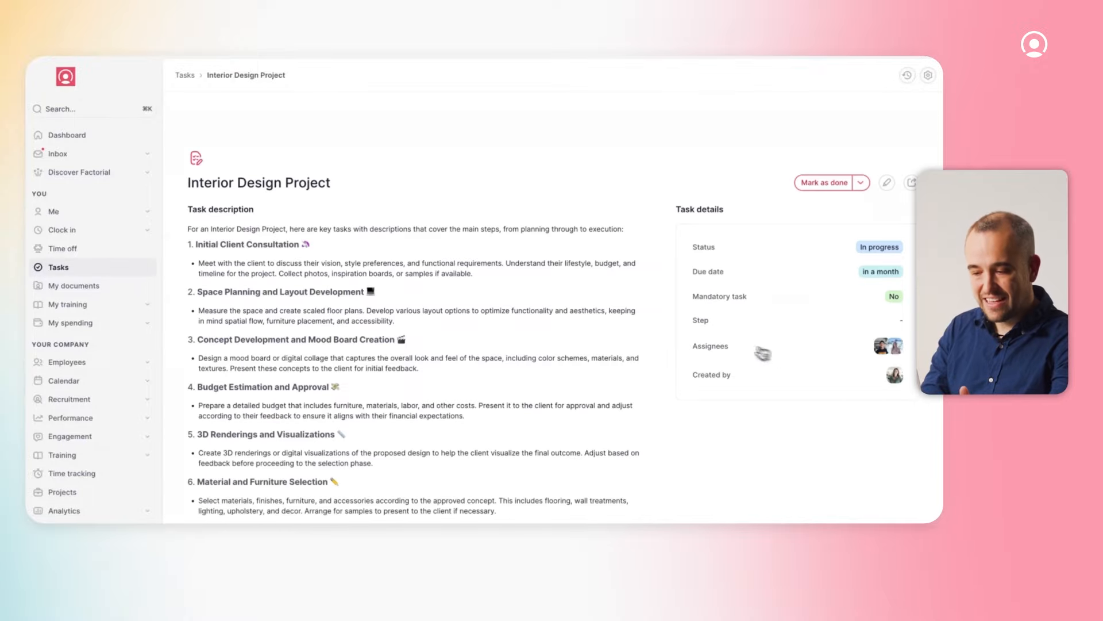
pyautogui.scroll(-3)
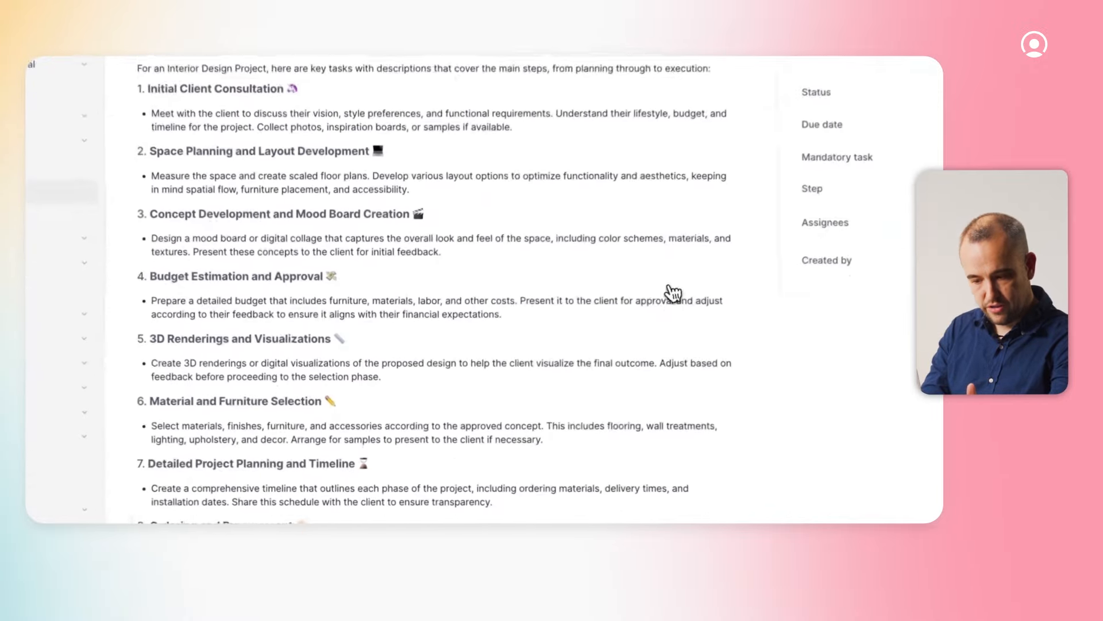
pyautogui.scroll(-3)
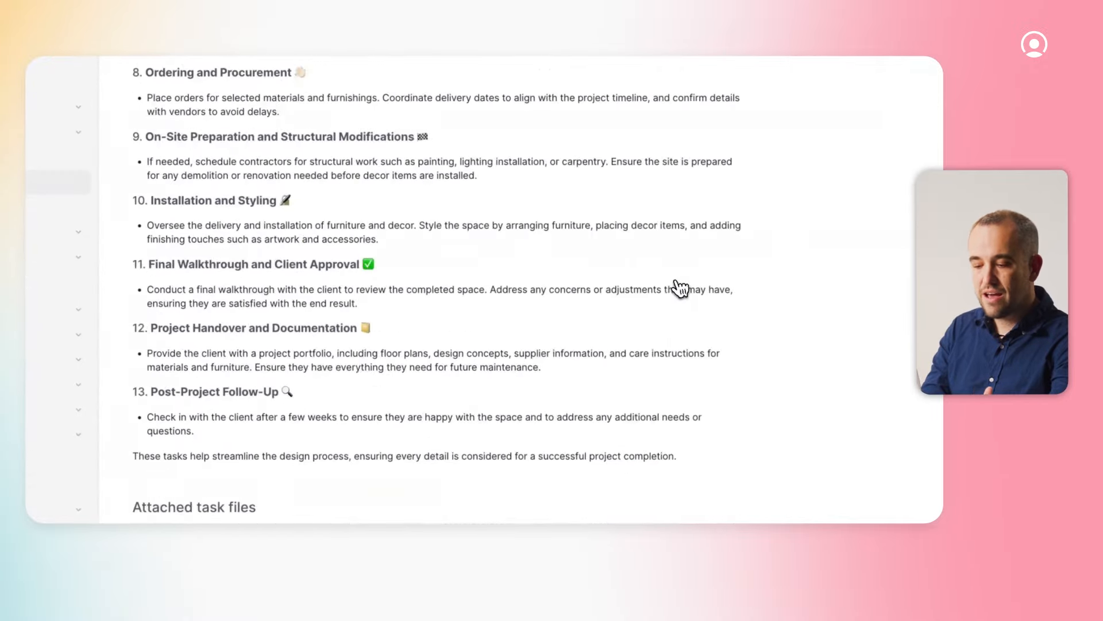
pyautogui.scroll(-3)
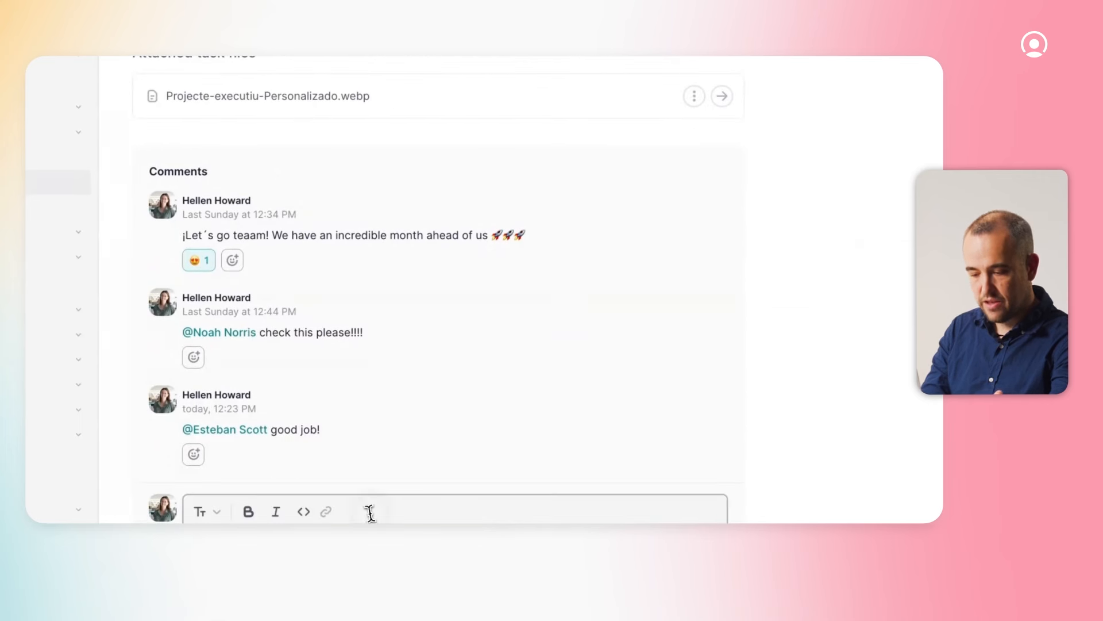
pyautogui.moveTo(368, 511)
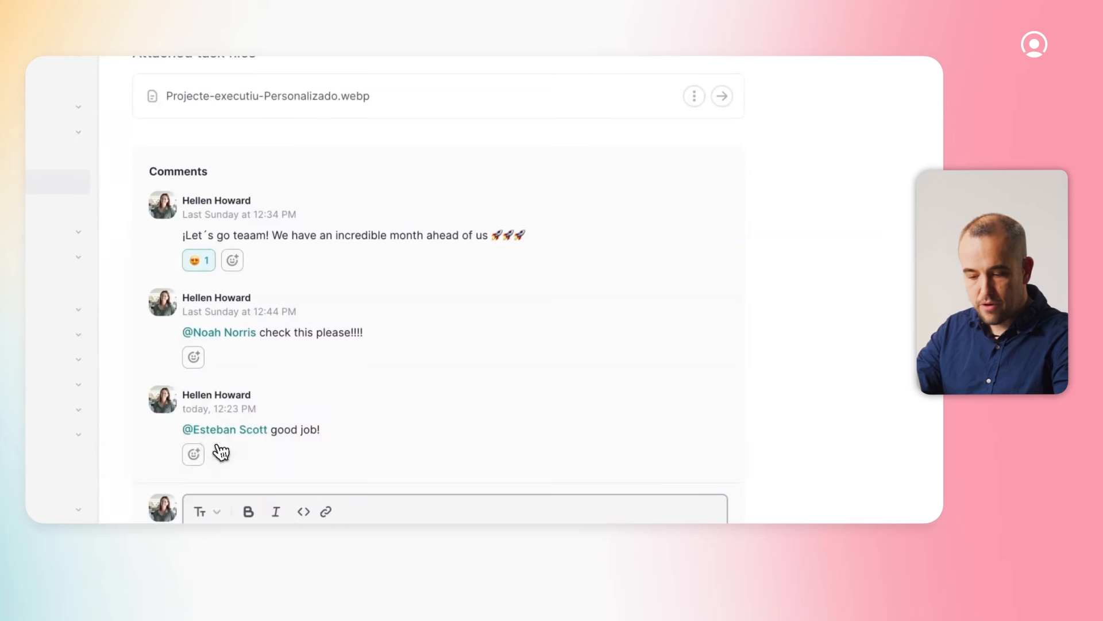
pyautogui.write('@Daisy Dawson')
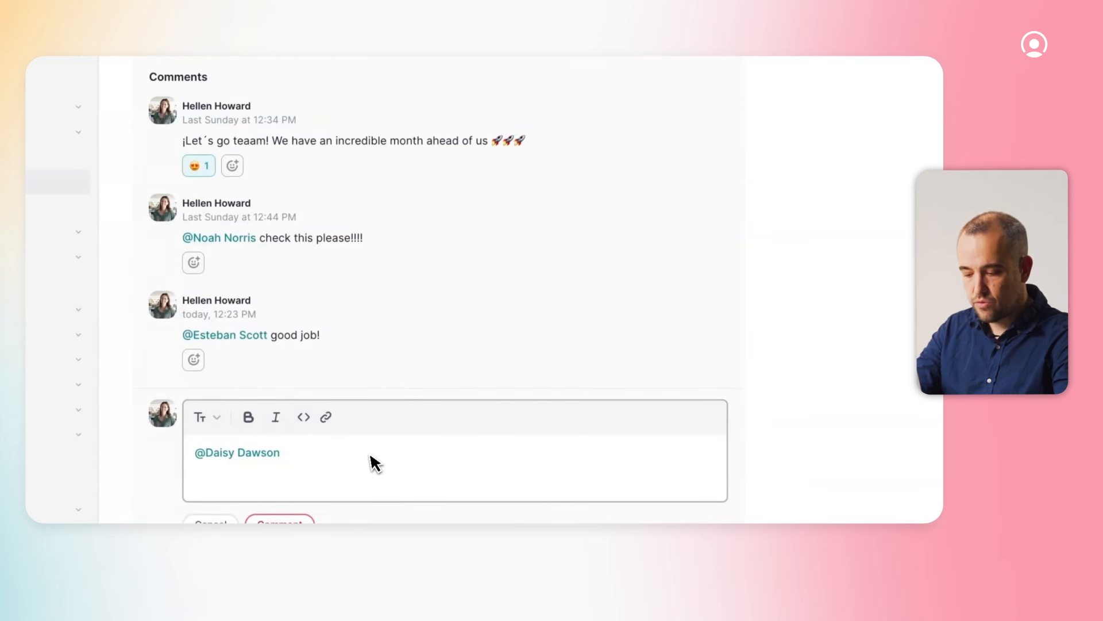
pyautogui.write('what is')
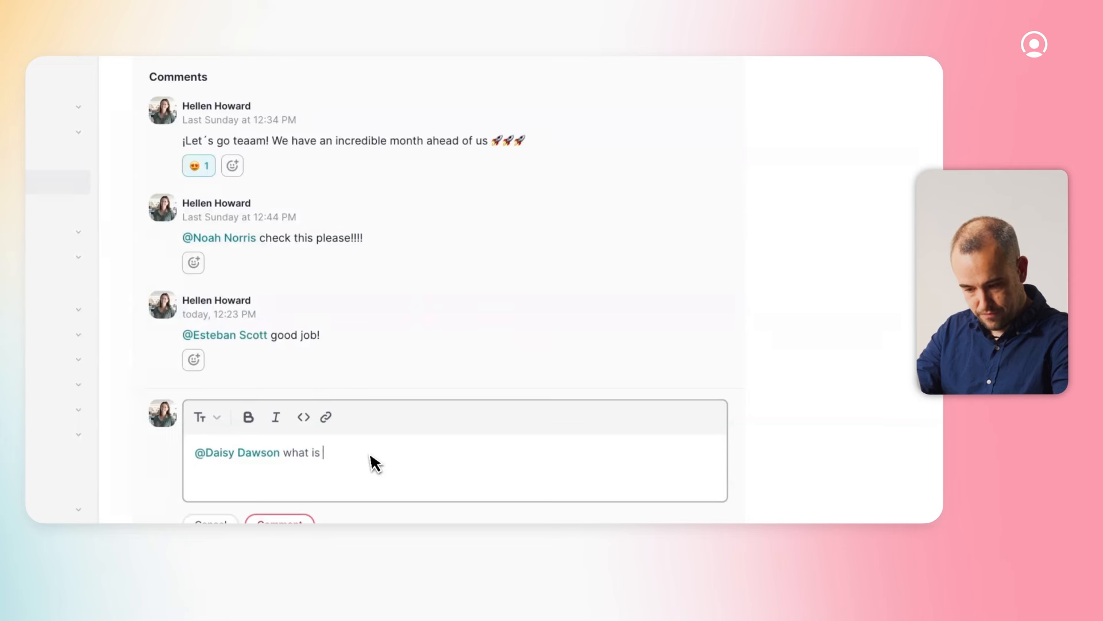
pyautogui.click(279, 523)
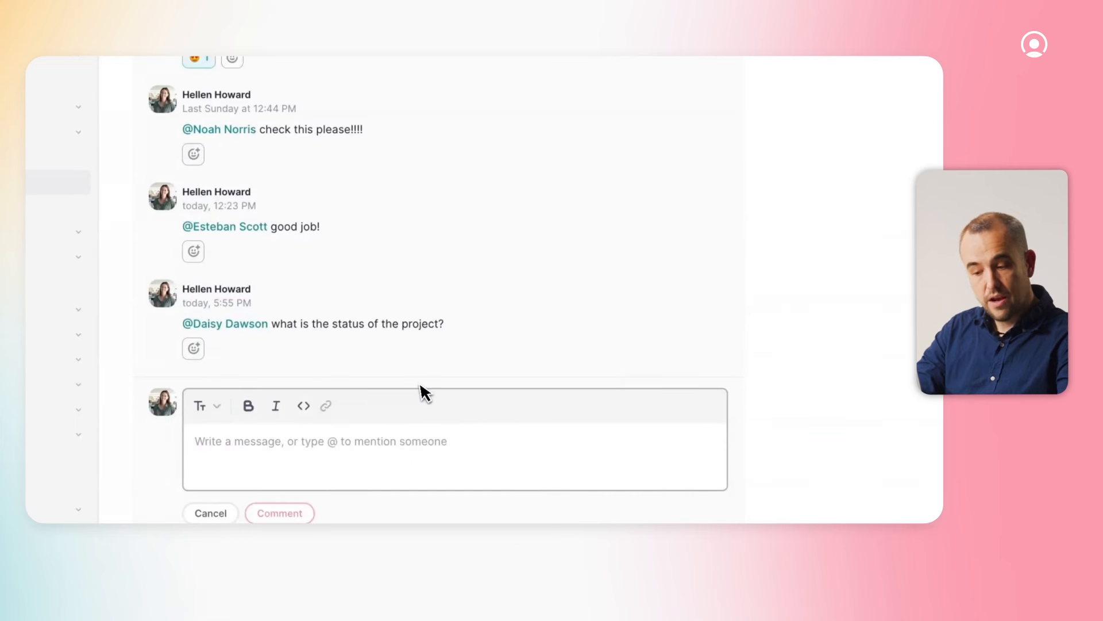
pyautogui.moveTo(303, 338)
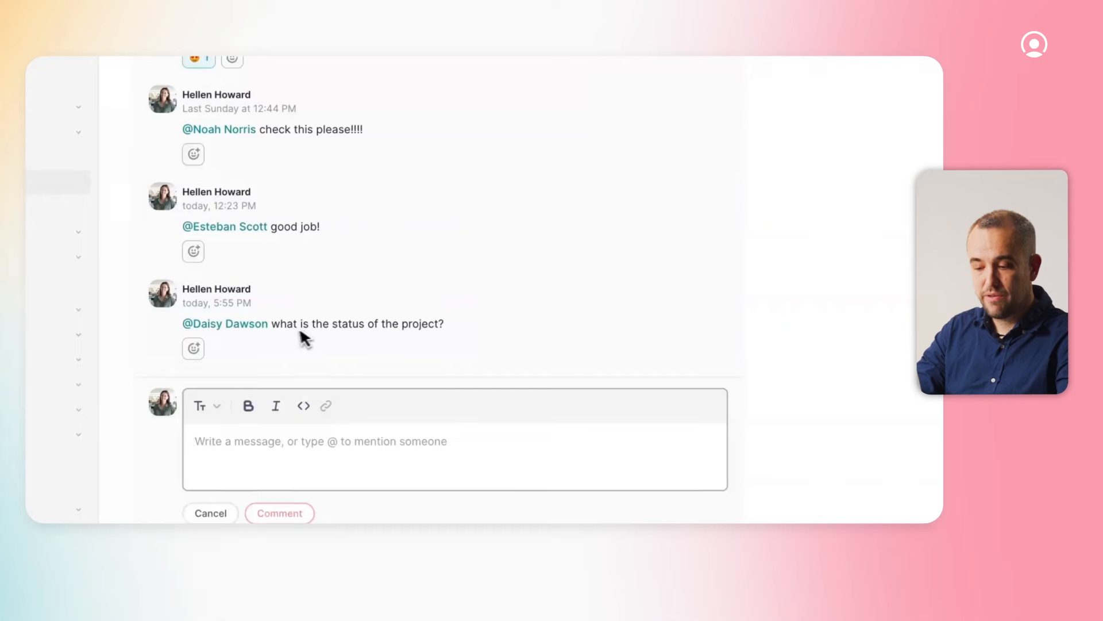
pyautogui.click(193, 348)
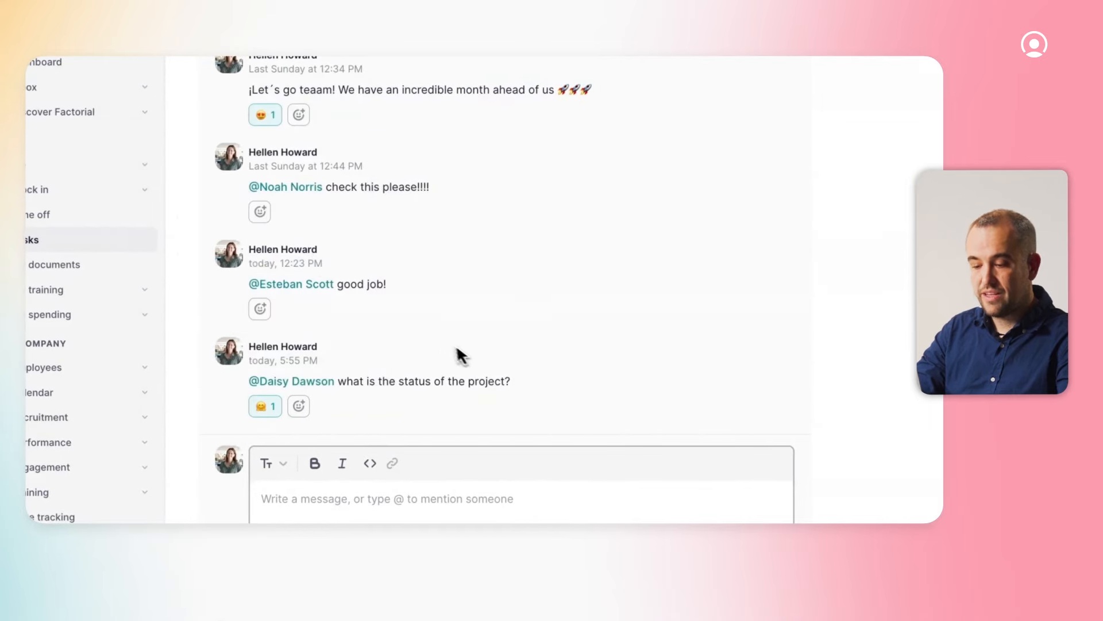
pyautogui.click(49, 314)
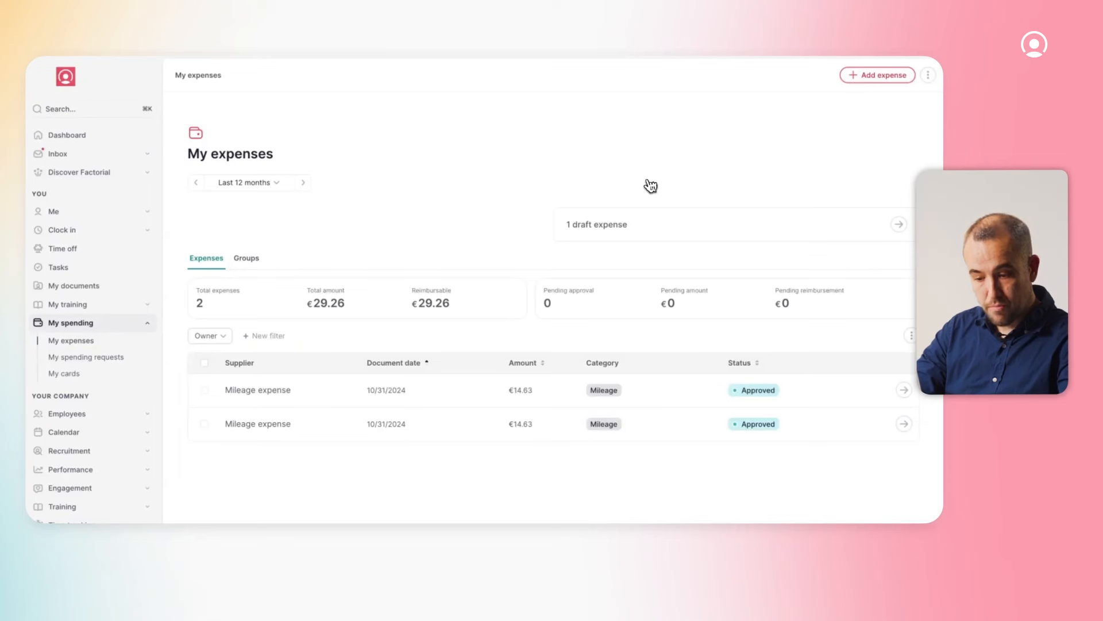
# Add a Barcelona to Paris, France mileage expense of €1,452.14 and send it for approval.
pyautogui.click(877, 74)
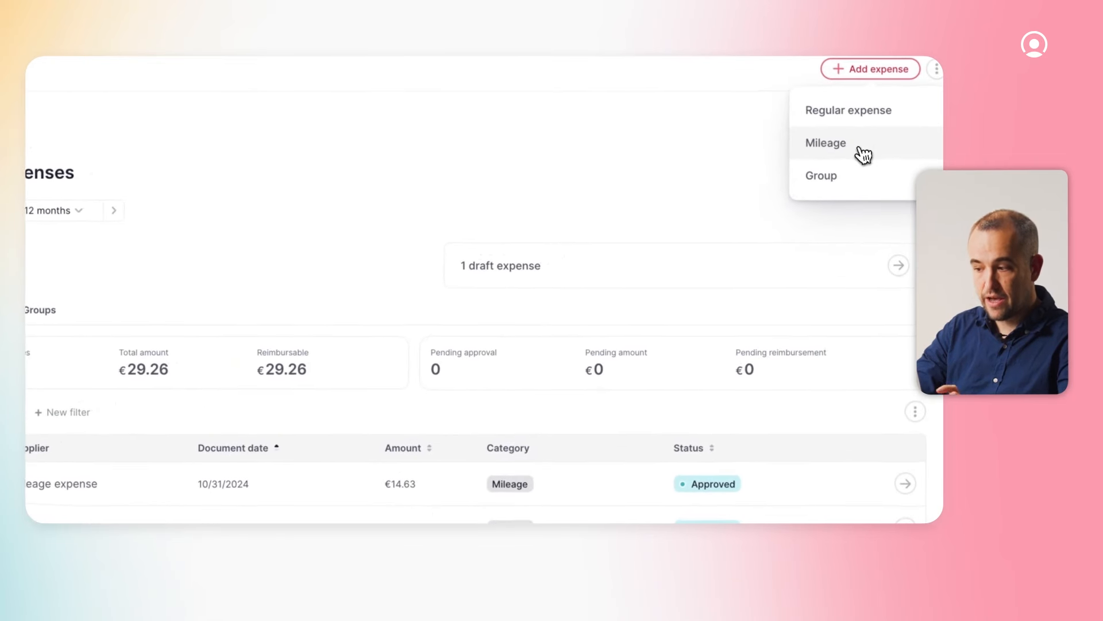
pyautogui.click(825, 142)
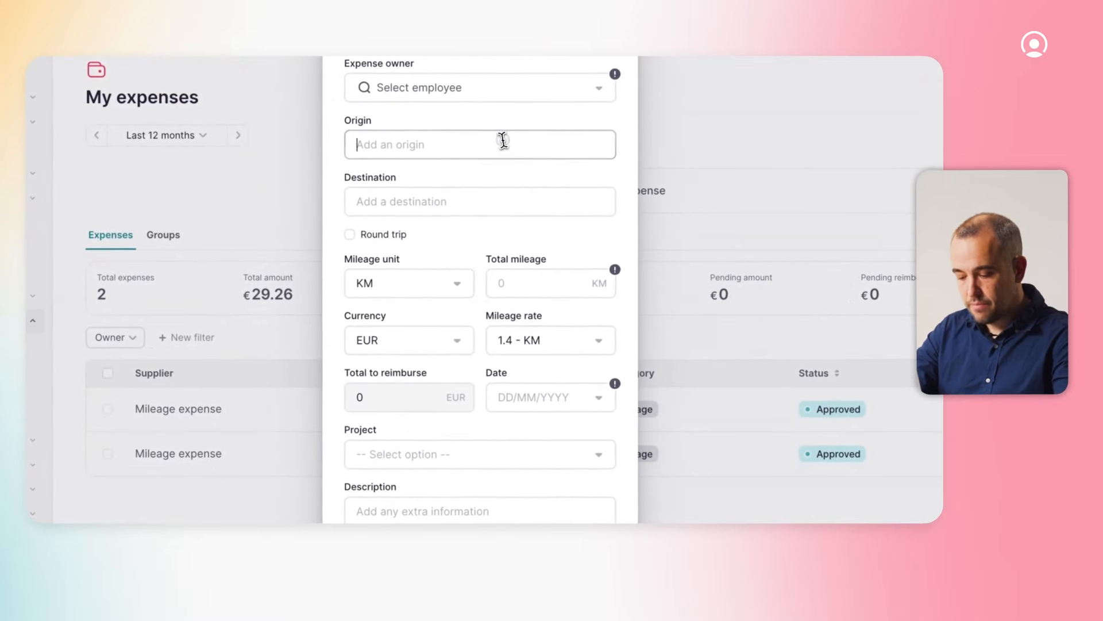
pyautogui.write('barcelona, Spain')
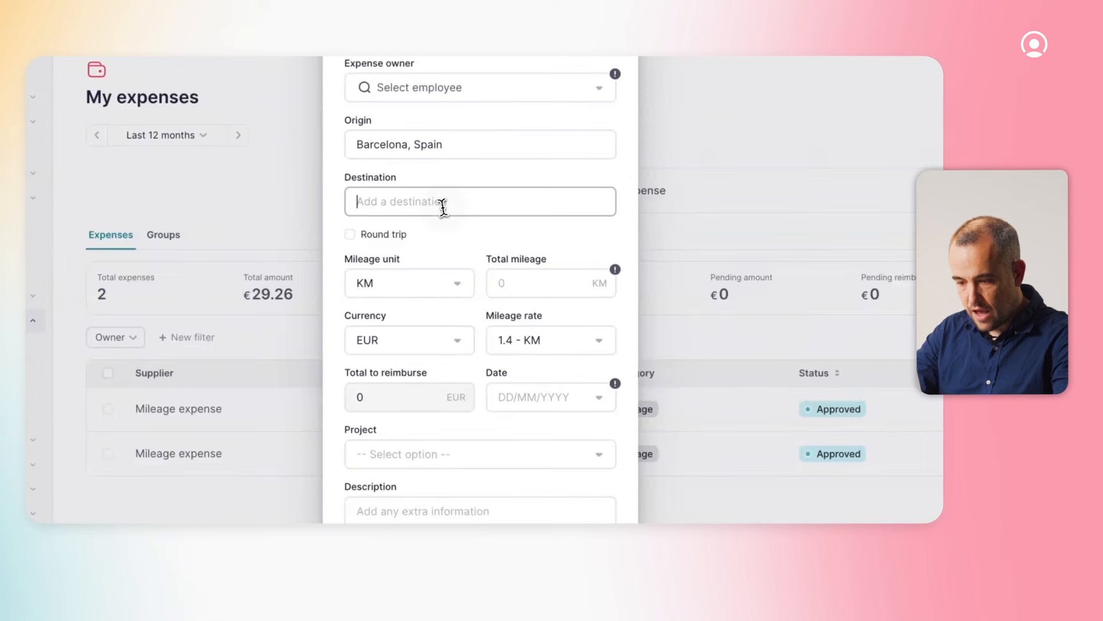
pyautogui.write('Paris, France')
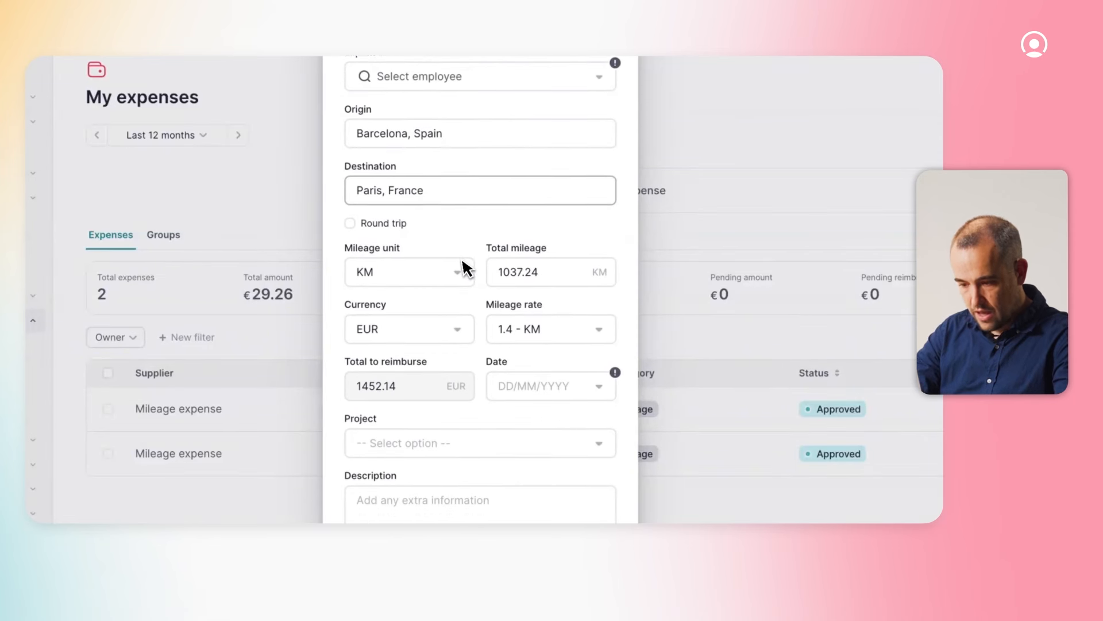
pyautogui.scroll(-3)
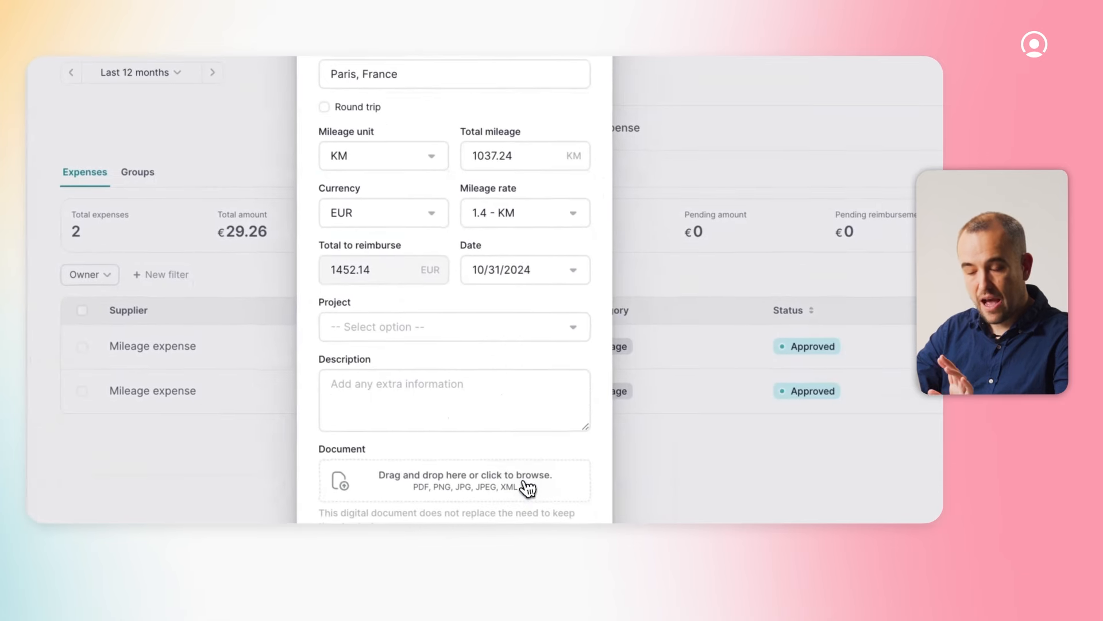
pyautogui.scroll(-3)
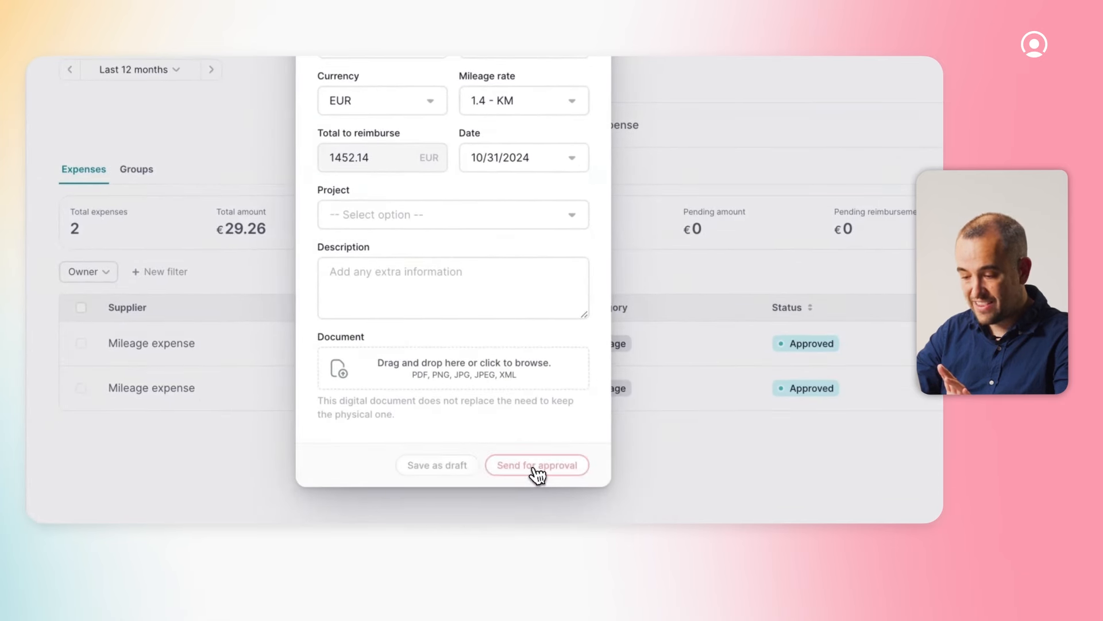
pyautogui.click(536, 464)
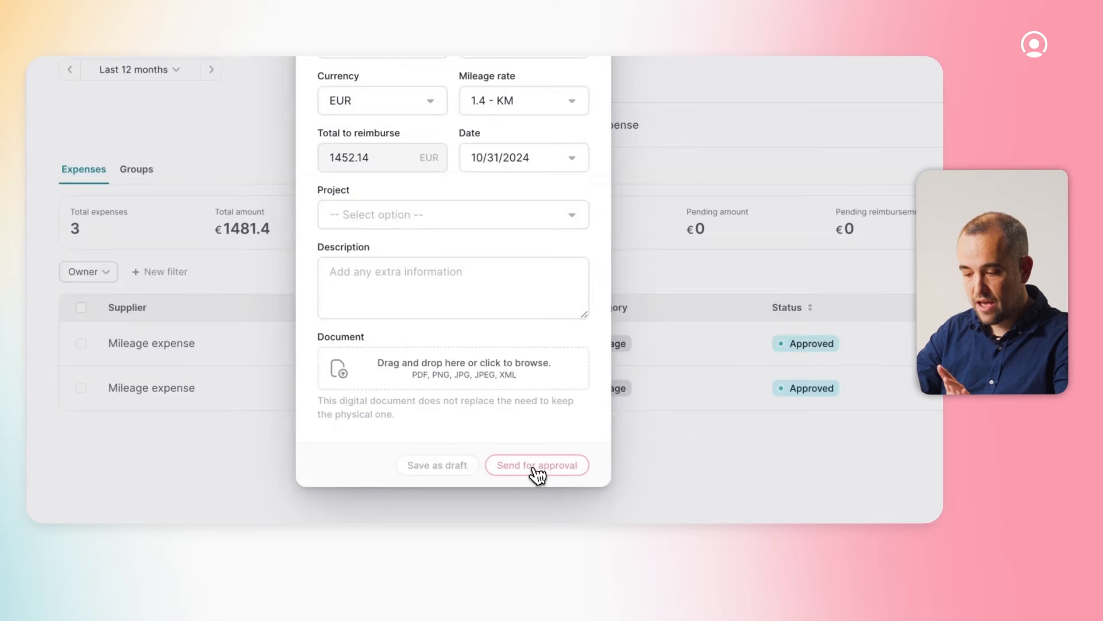
pyautogui.click(536, 465)
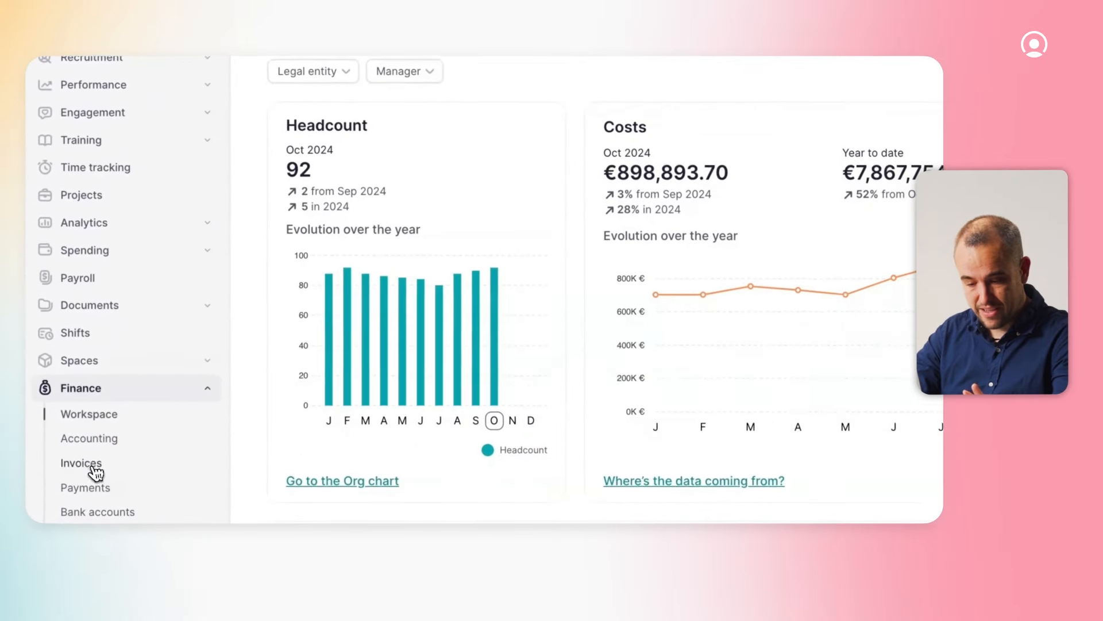
# Open Invoices and filter the list to the 36 'Sent to pay' invoices.
pyautogui.click(81, 462)
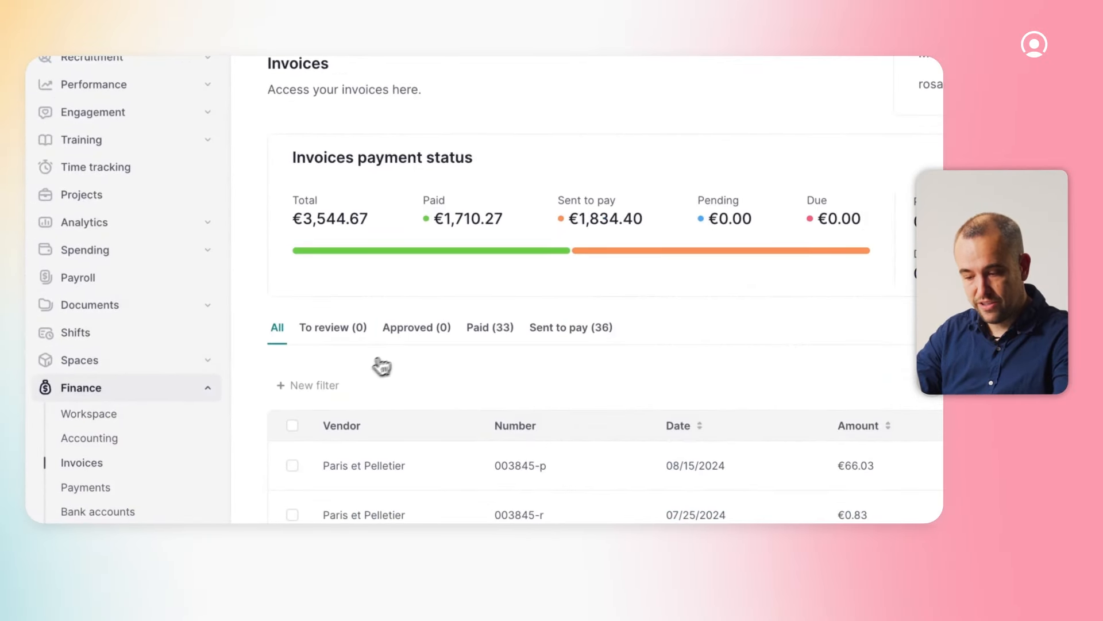
pyautogui.moveTo(399, 359)
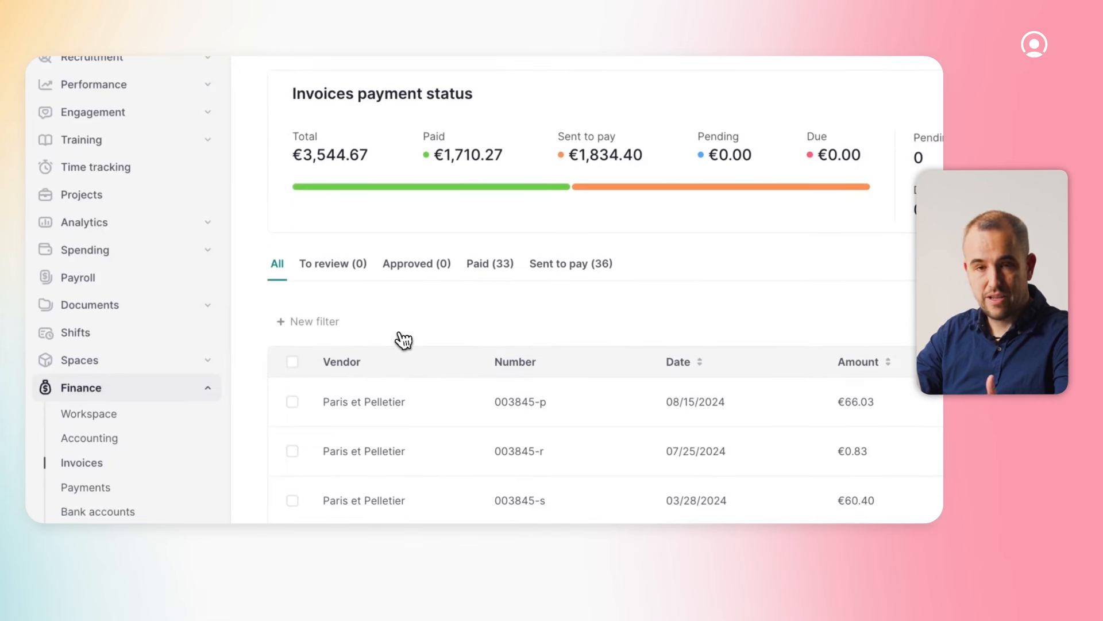
pyautogui.scroll(3)
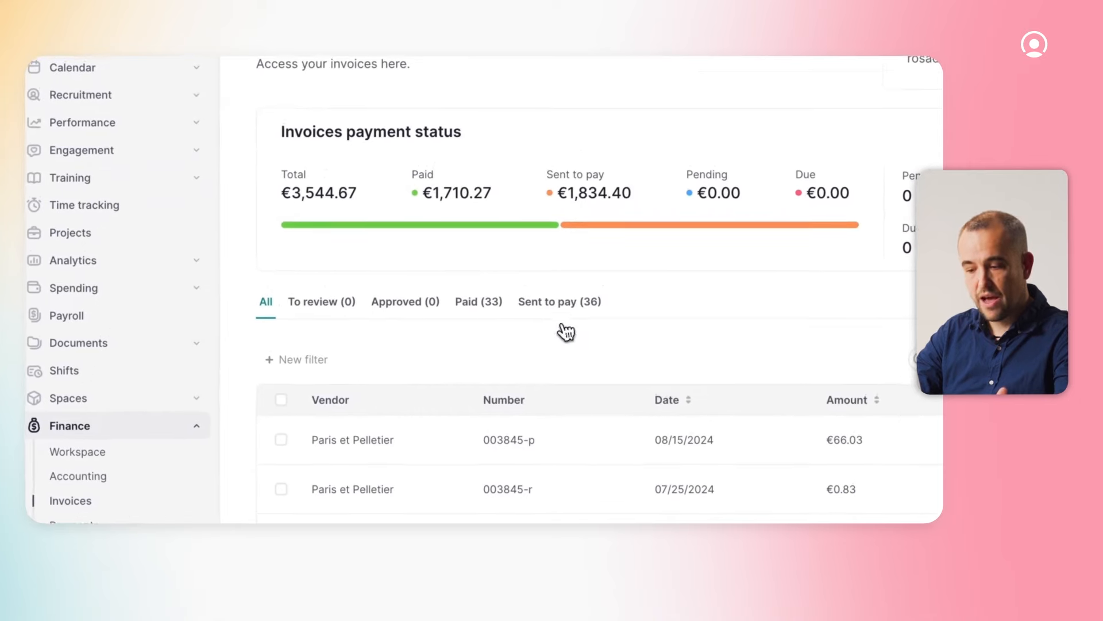
pyautogui.click(558, 301)
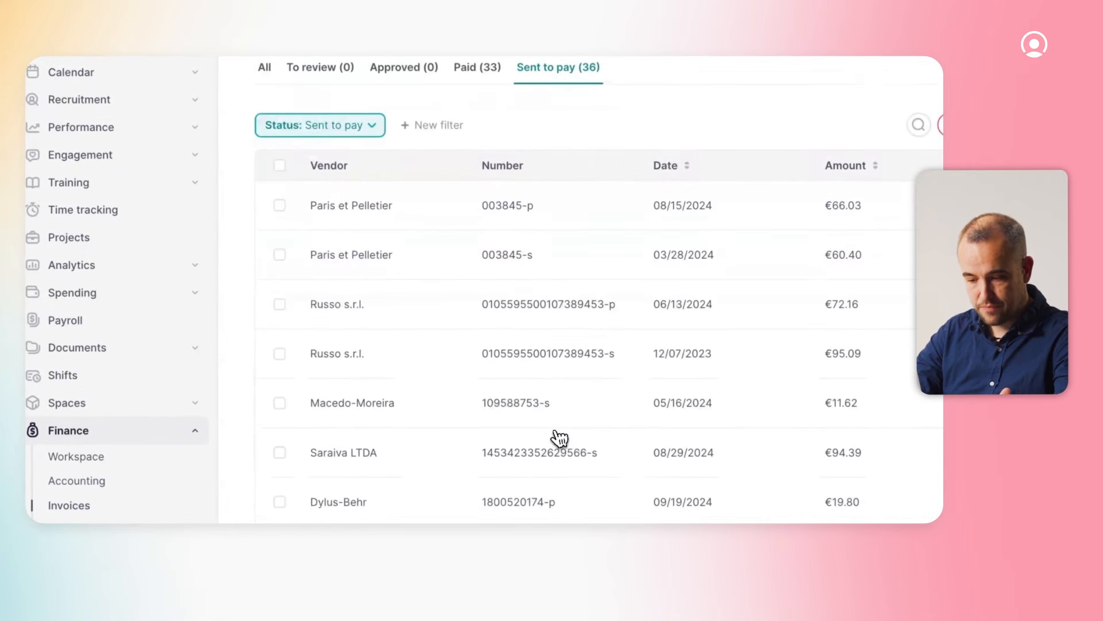
pyautogui.scroll(-3)
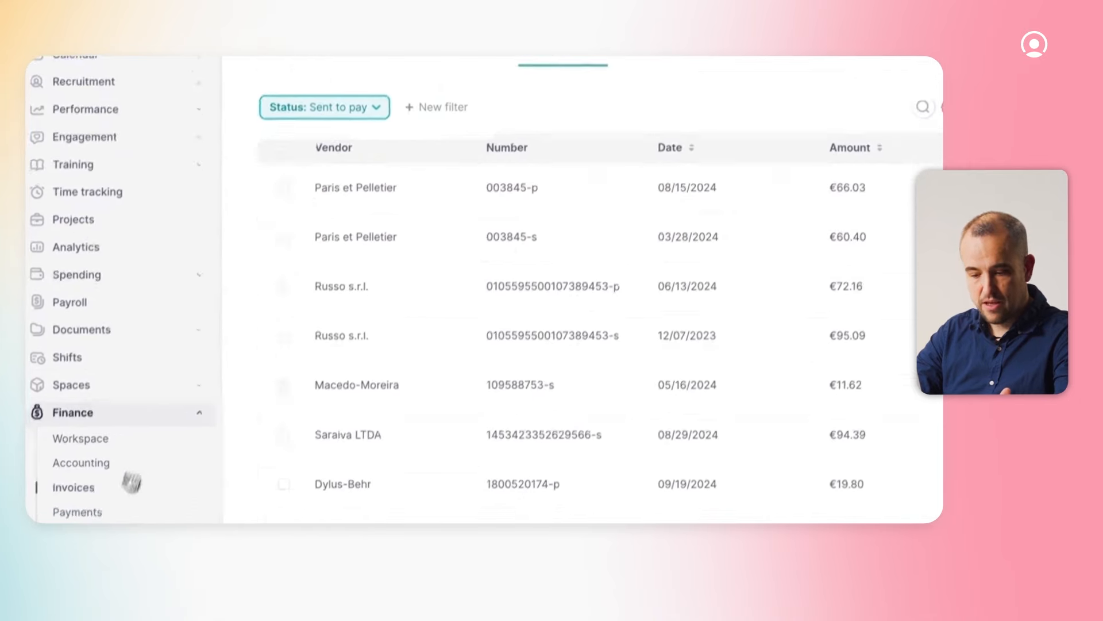
# Open Payments and view the Offsite payment's 10 invoice payments totalling 604,19 €.
pyautogui.click(77, 512)
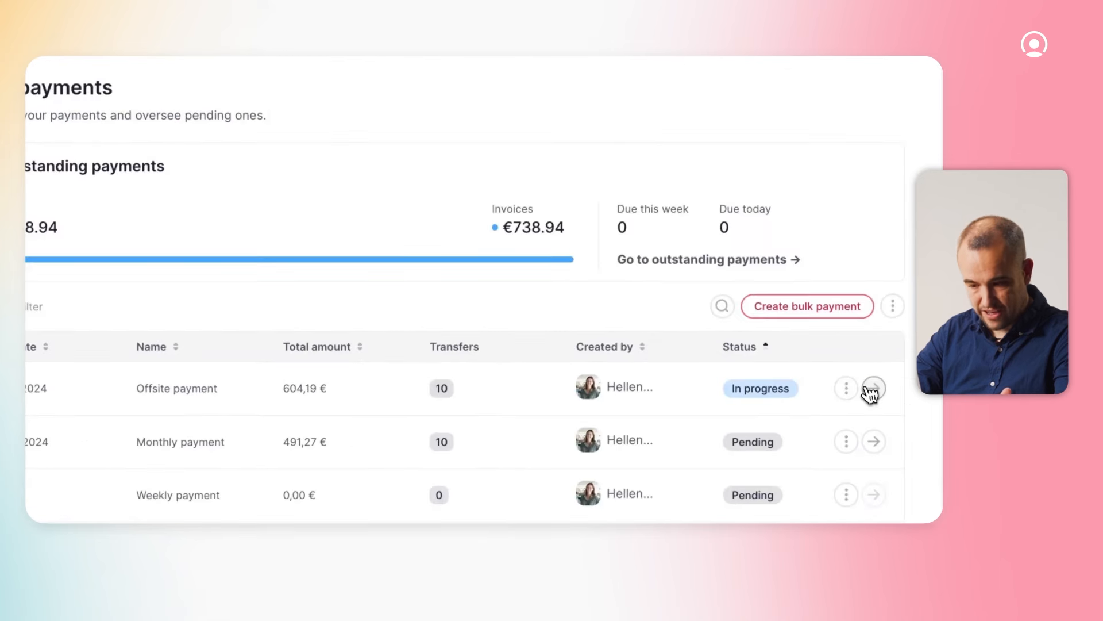
pyautogui.click(874, 388)
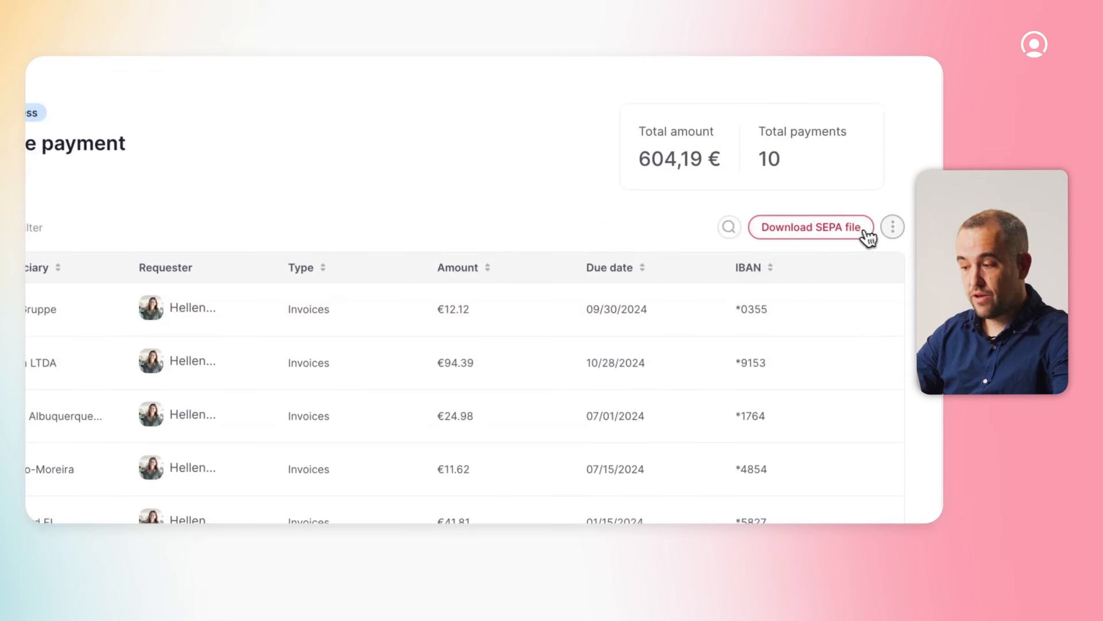
pyautogui.moveTo(871, 276)
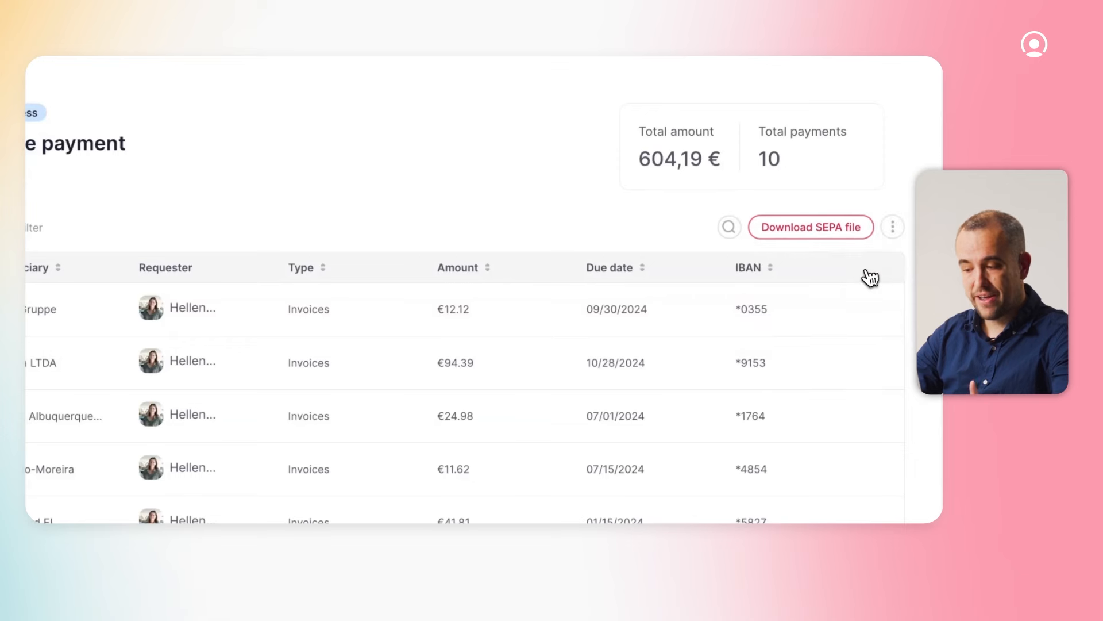